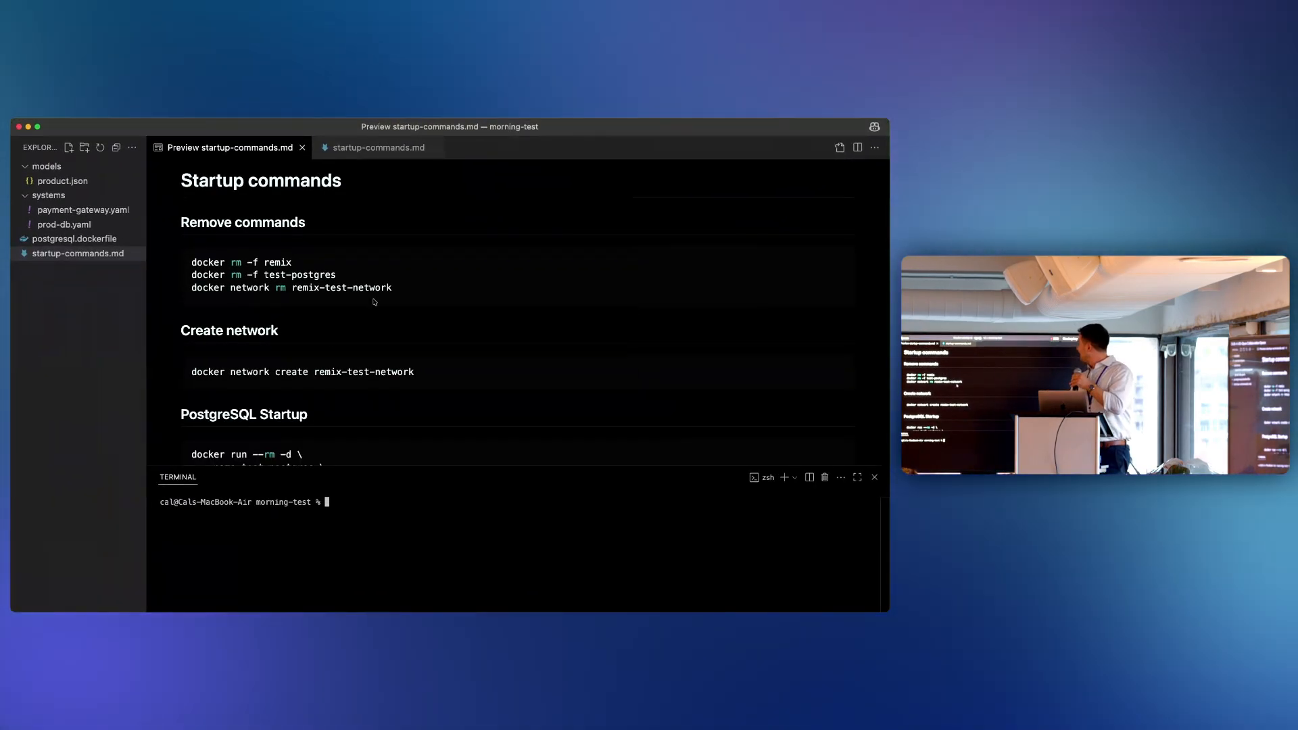
Step: Run the container removal, remix-test-network creation and test-postgres docker run commands in the terminal
{"action": "left_click_drag", "start_coordinate": [181, 217], "coordinate": [393, 293]}
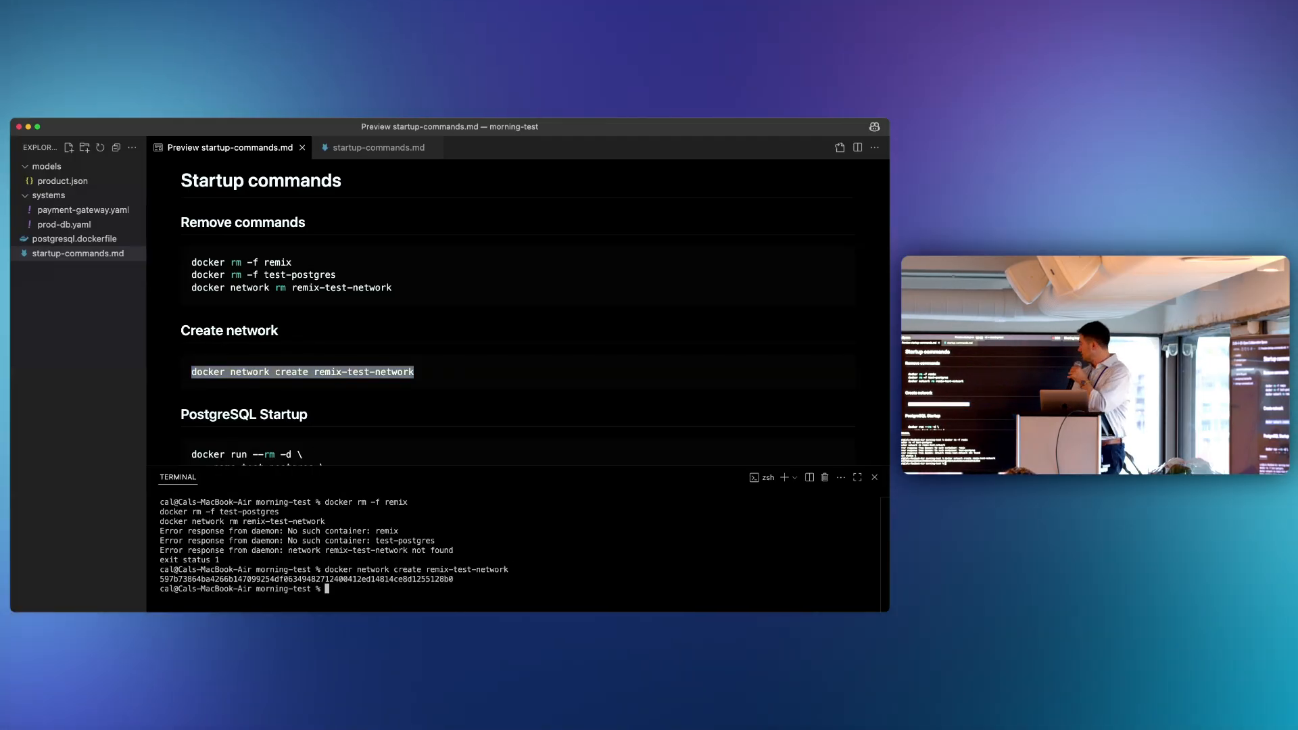
{"action": "scroll", "scroll_direction": "down", "scroll_amount": 3}
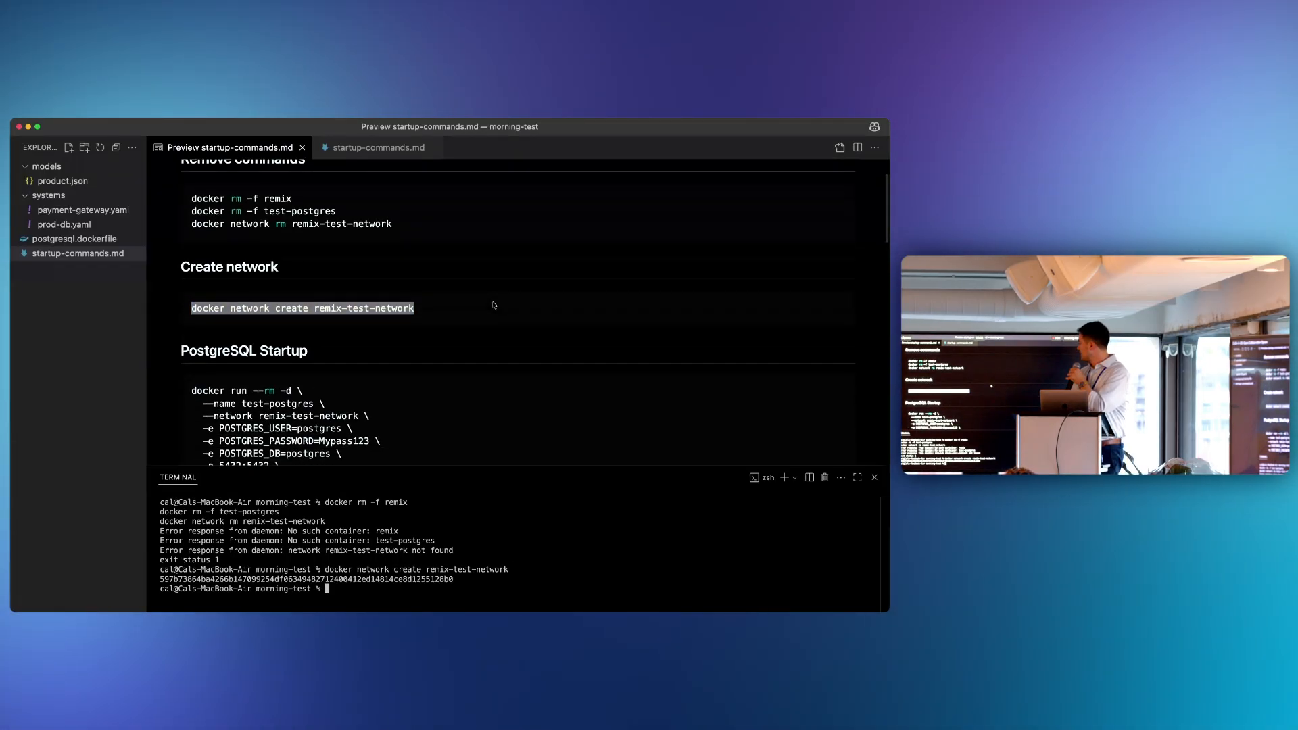
{"action": "scroll", "scroll_direction": "down", "scroll_amount": 3}
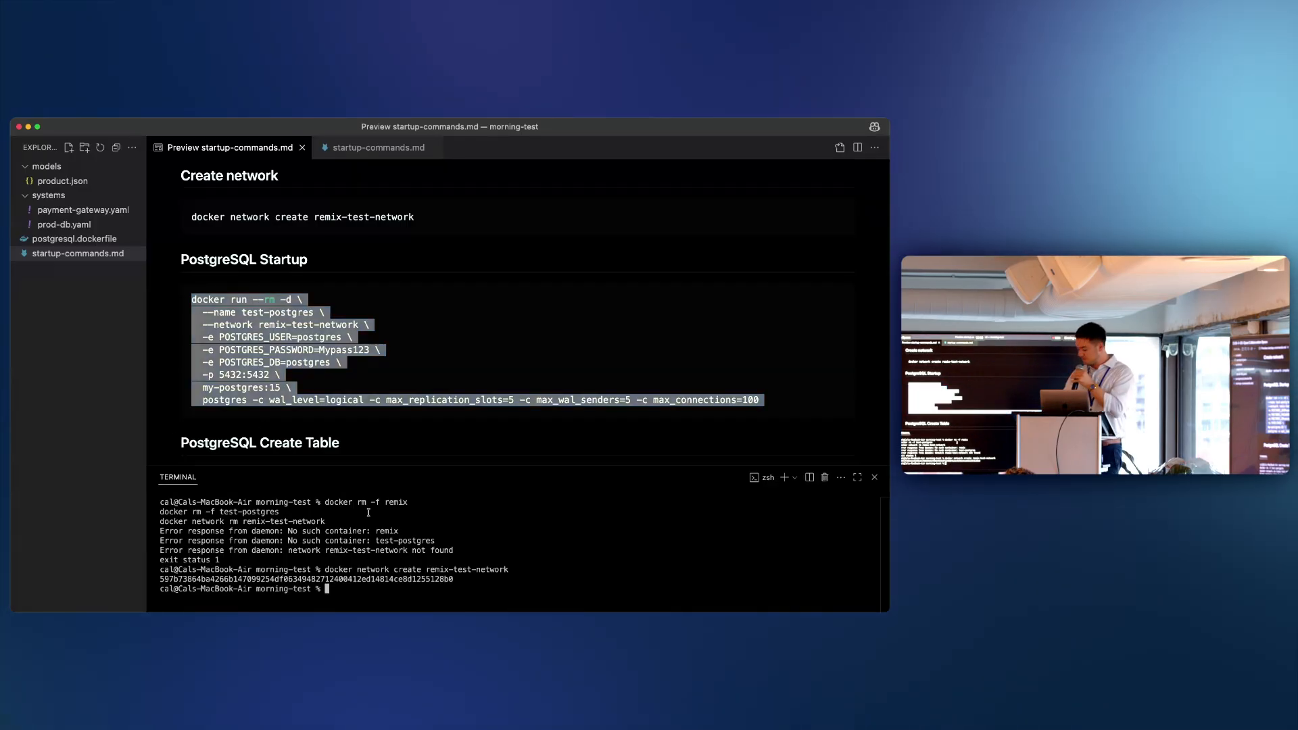
{"action": "key", "text": "Enter"}
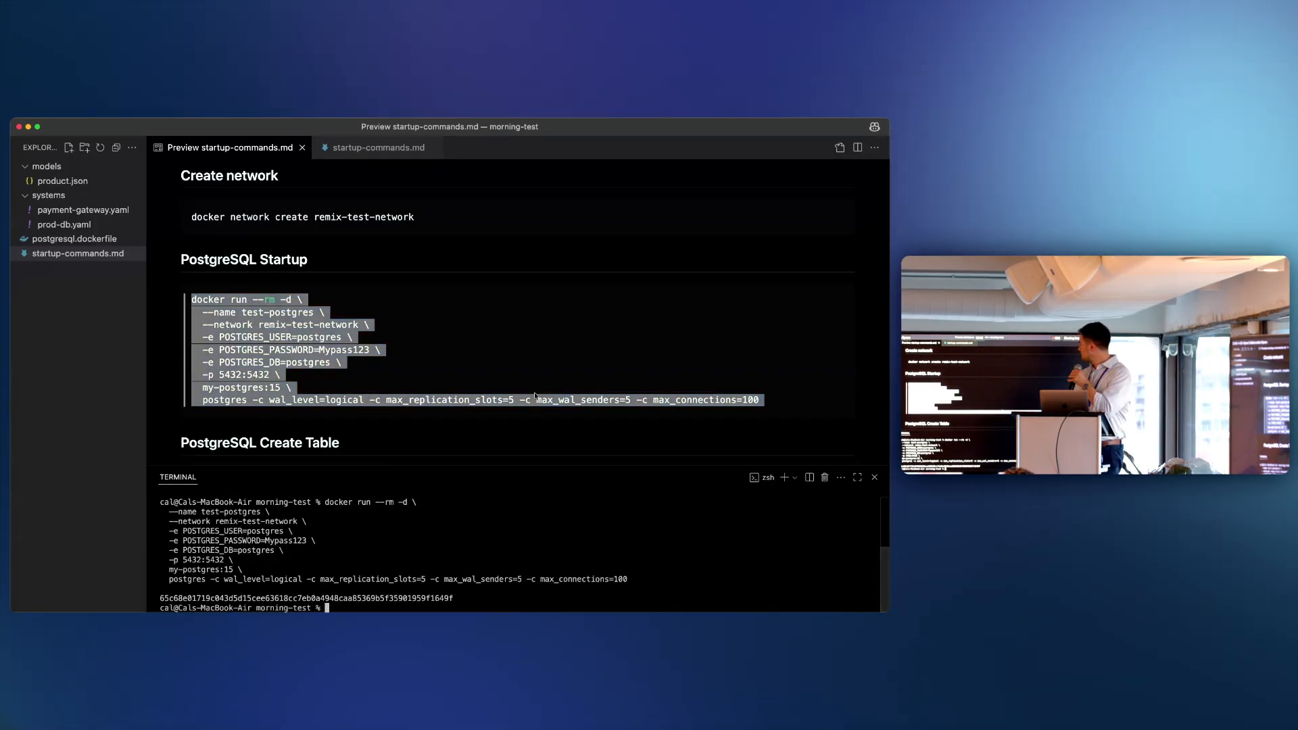
{"action": "scroll", "scroll_direction": "down", "scroll_amount": 3}
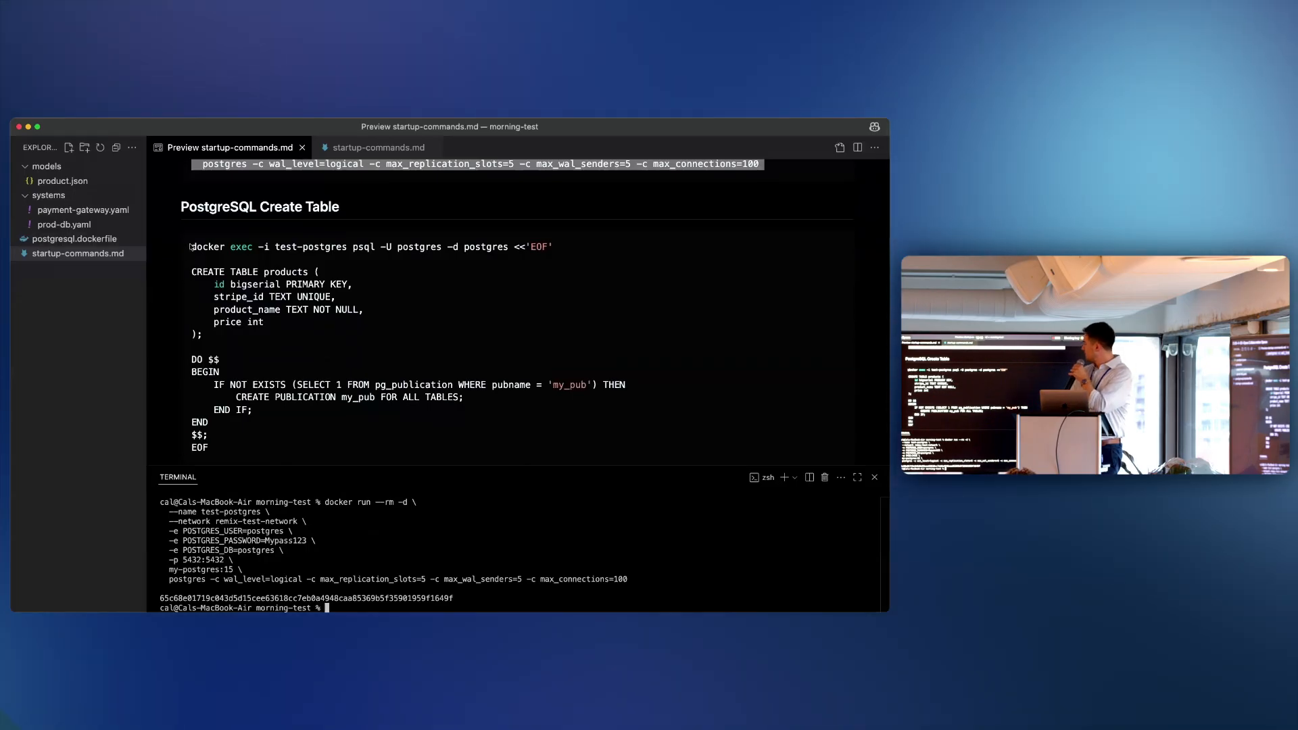
Step: Run the docker exec psql block creating products and my_pub, then select the Remix startup command
{"action": "left_click_drag", "start_coordinate": [192, 246], "coordinate": [209, 448]}
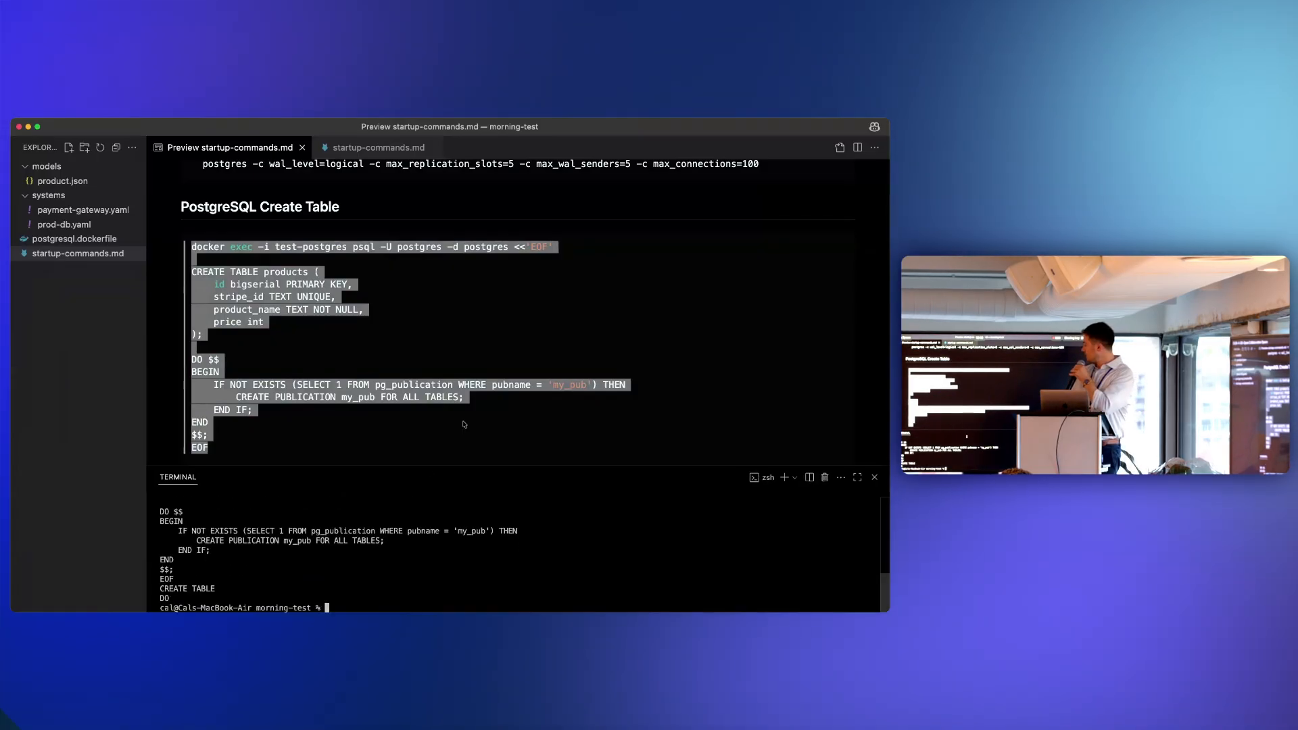
{"action": "scroll", "scroll_direction": "down", "scroll_amount": 3}
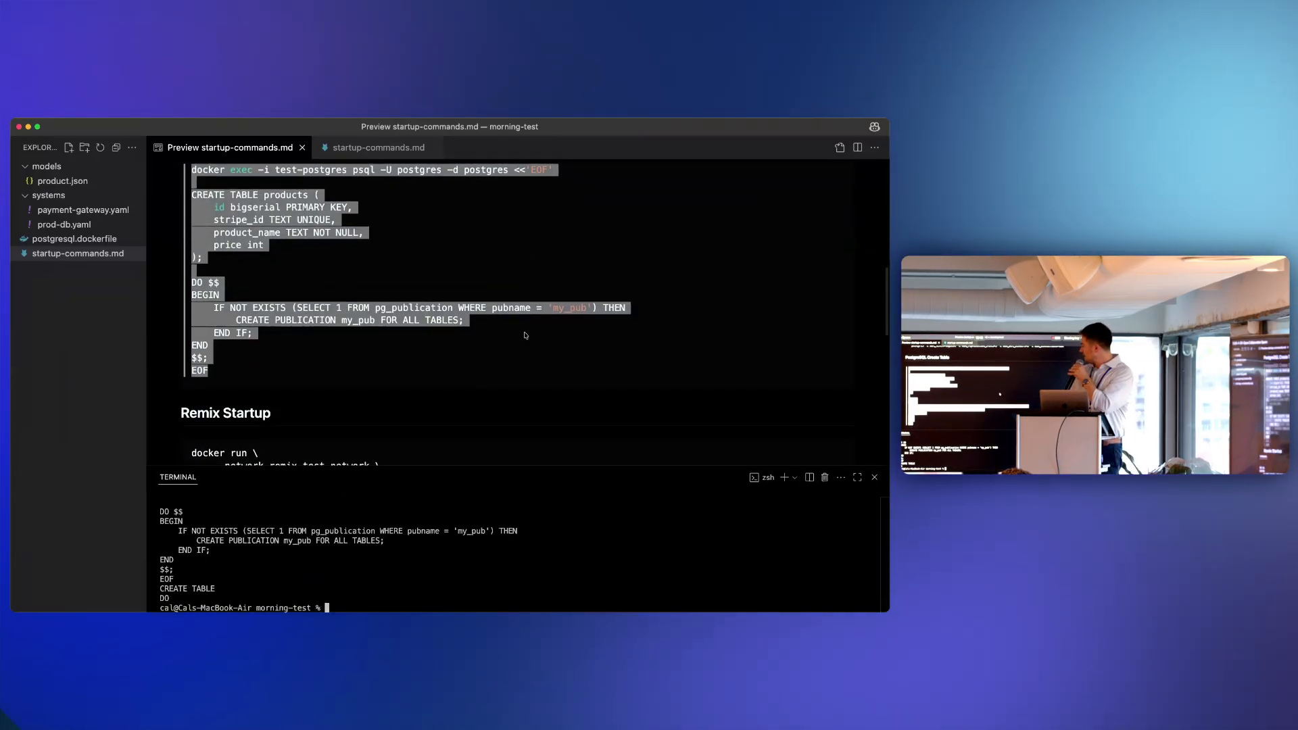
{"action": "scroll", "scroll_direction": "down", "scroll_amount": 3}
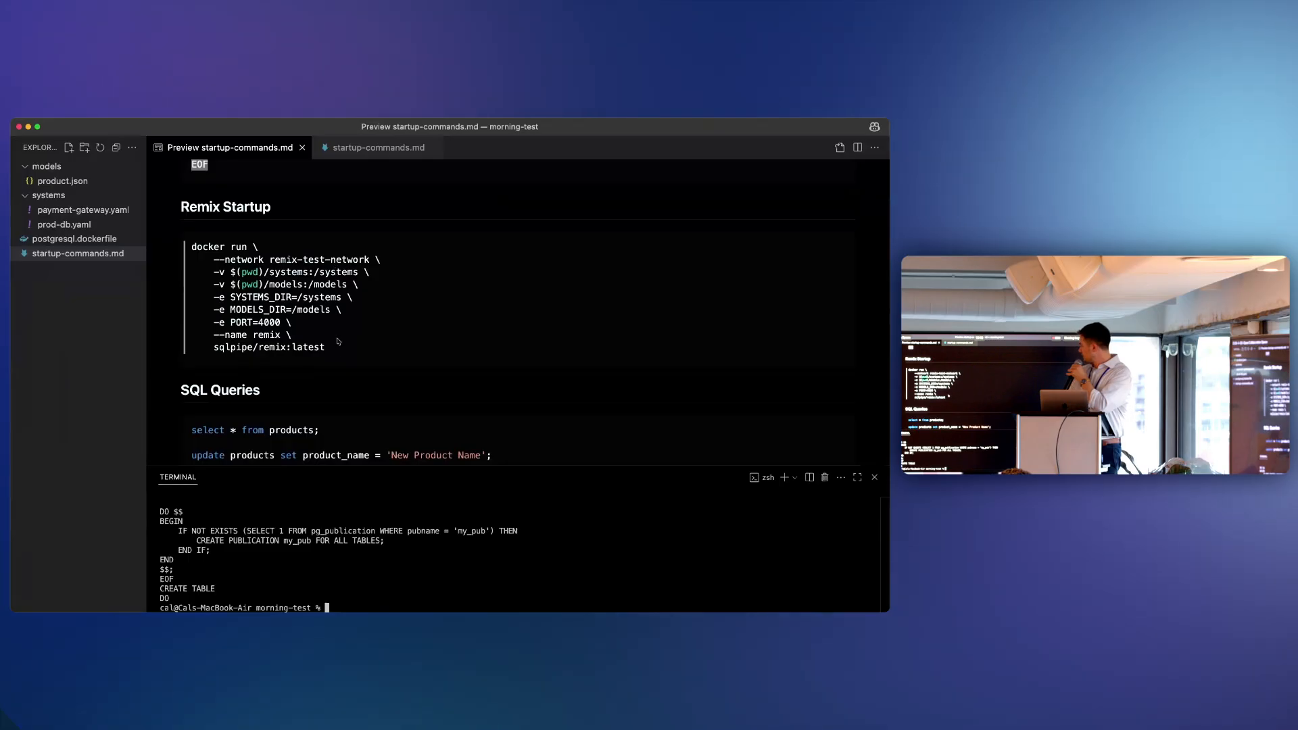
{"action": "left_click_drag", "start_coordinate": [192, 246], "coordinate": [324, 348]}
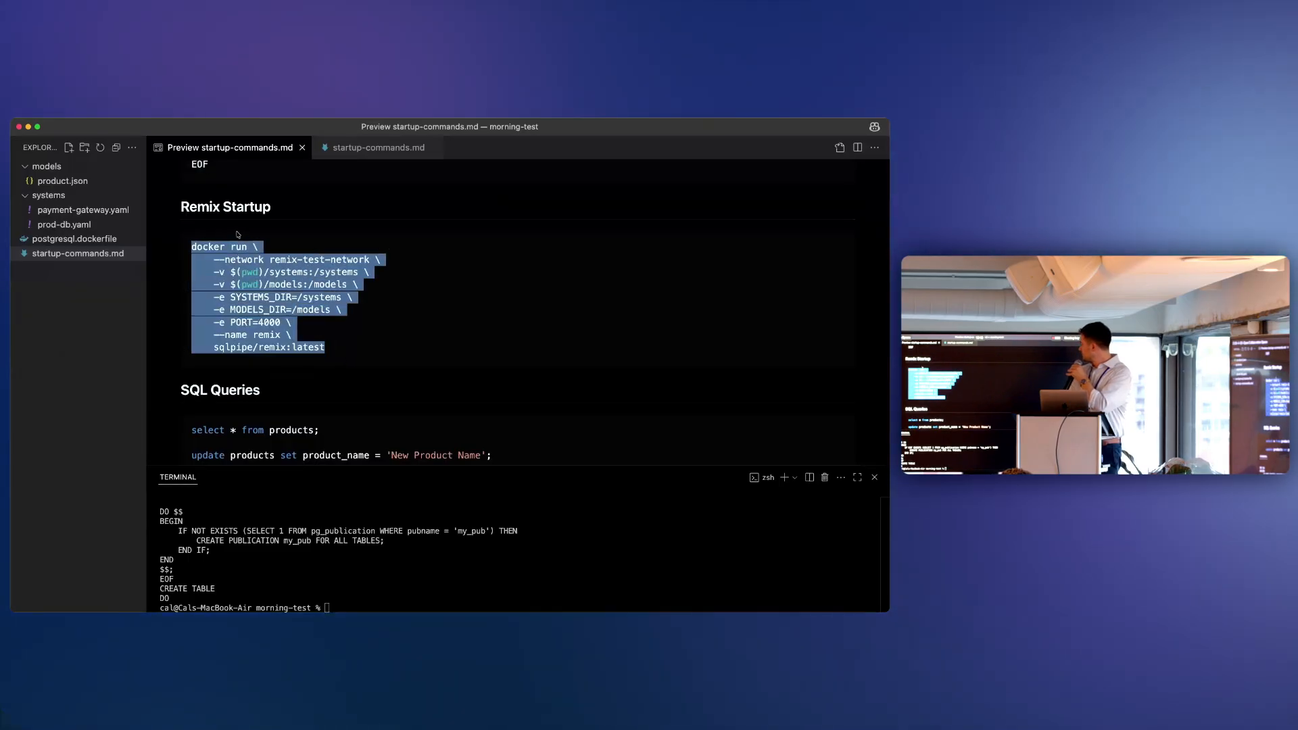
{"action": "mouse_move", "coordinate": [317, 382]}
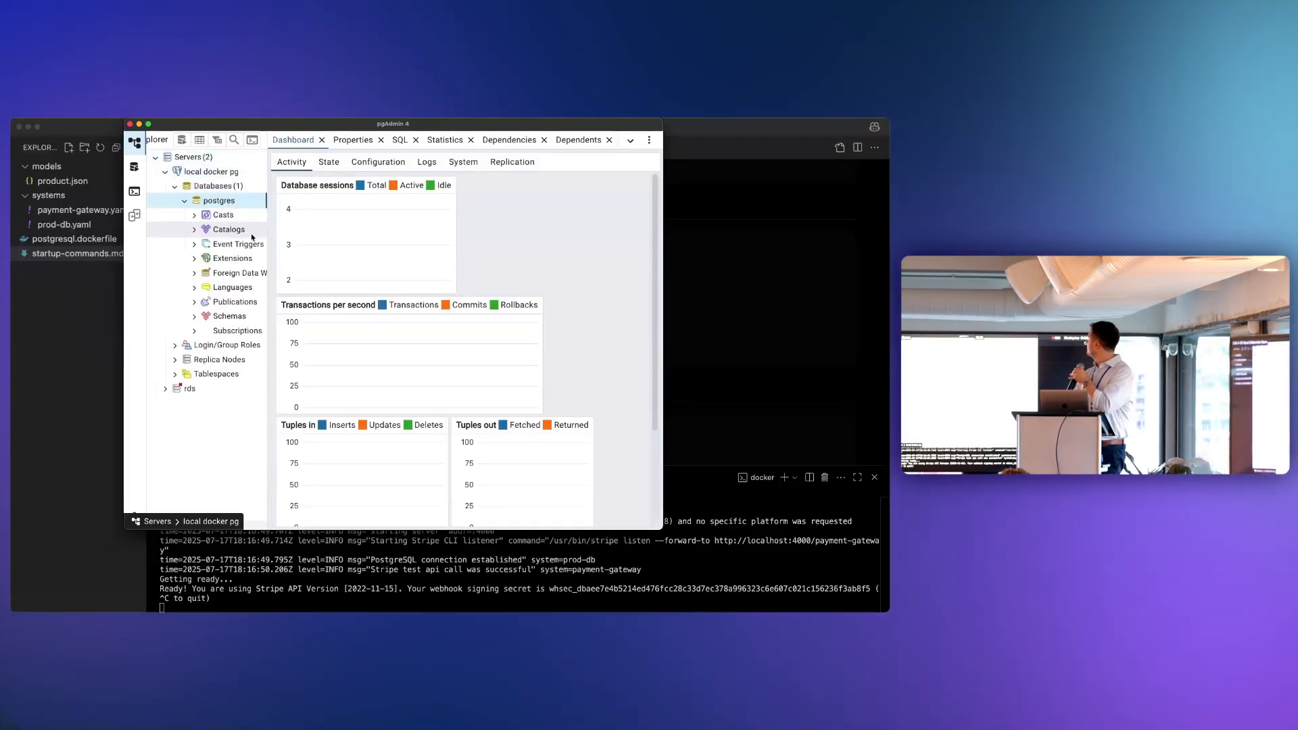
{"action": "mouse_move", "coordinate": [180, 141]}
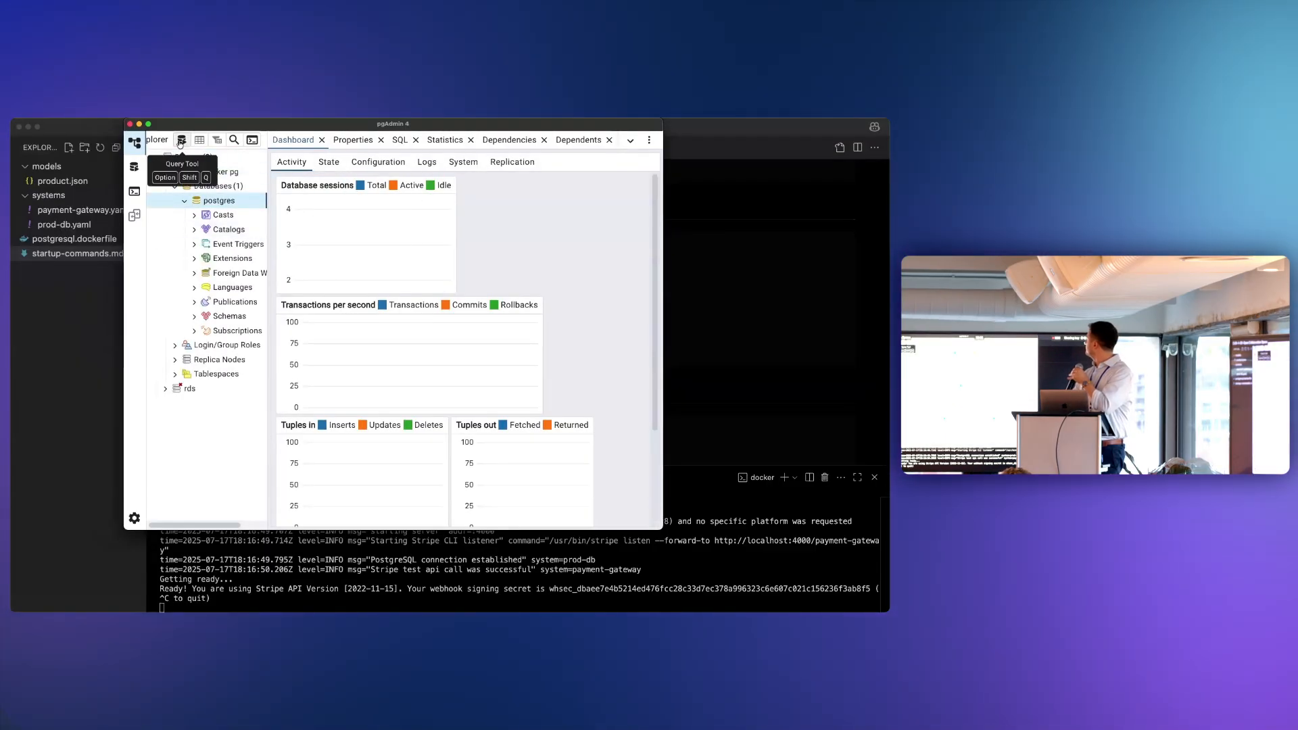
Step: Start the Query Tool on the postgres database and run the products queries
{"action": "left_click", "coordinate": [182, 140]}
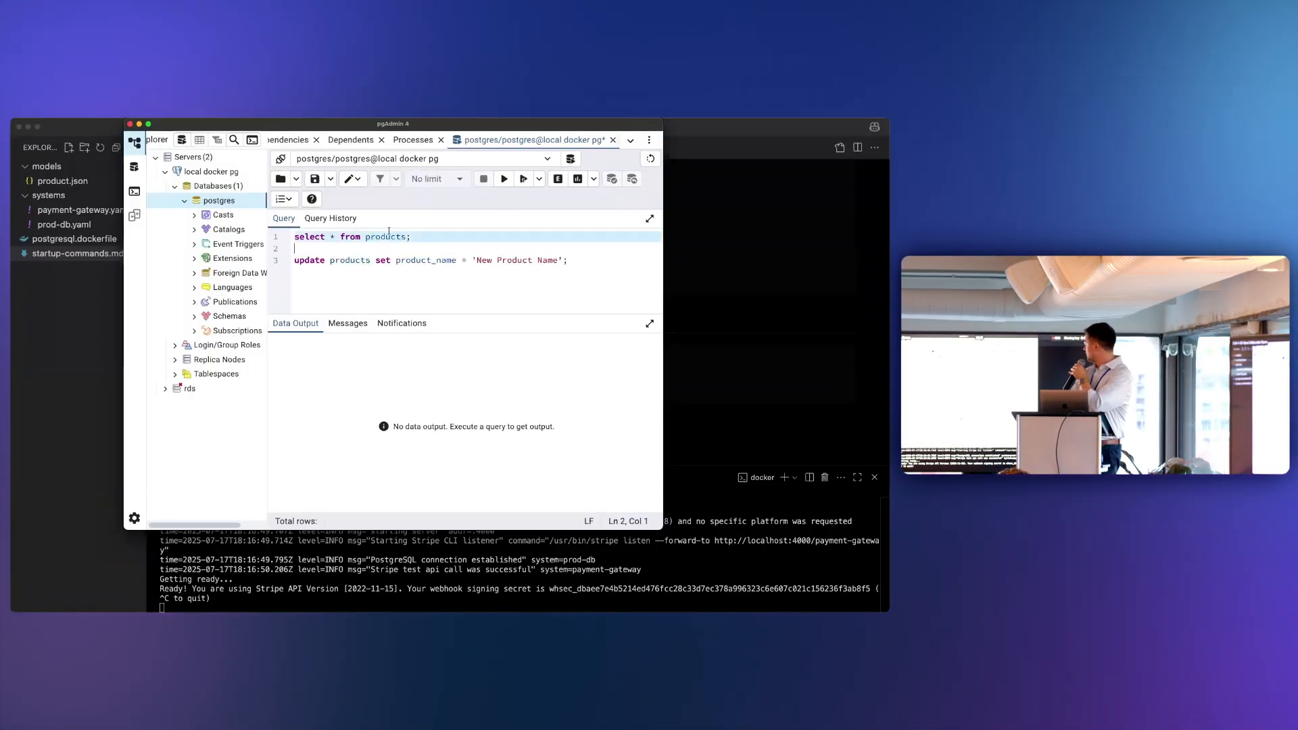
{"action": "left_click", "coordinate": [503, 178]}
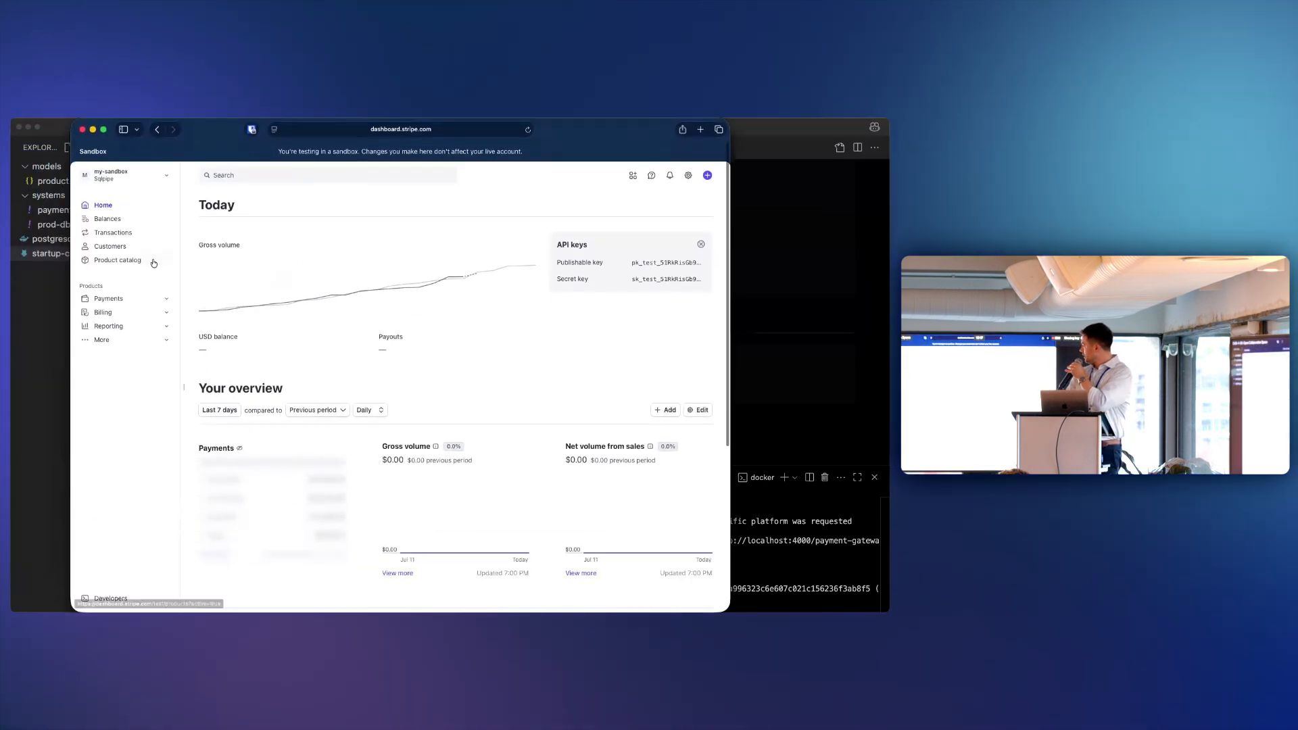
Step: Start a new product in the catalog named 'Stripe dublin ticket'
{"action": "left_click", "coordinate": [116, 261]}
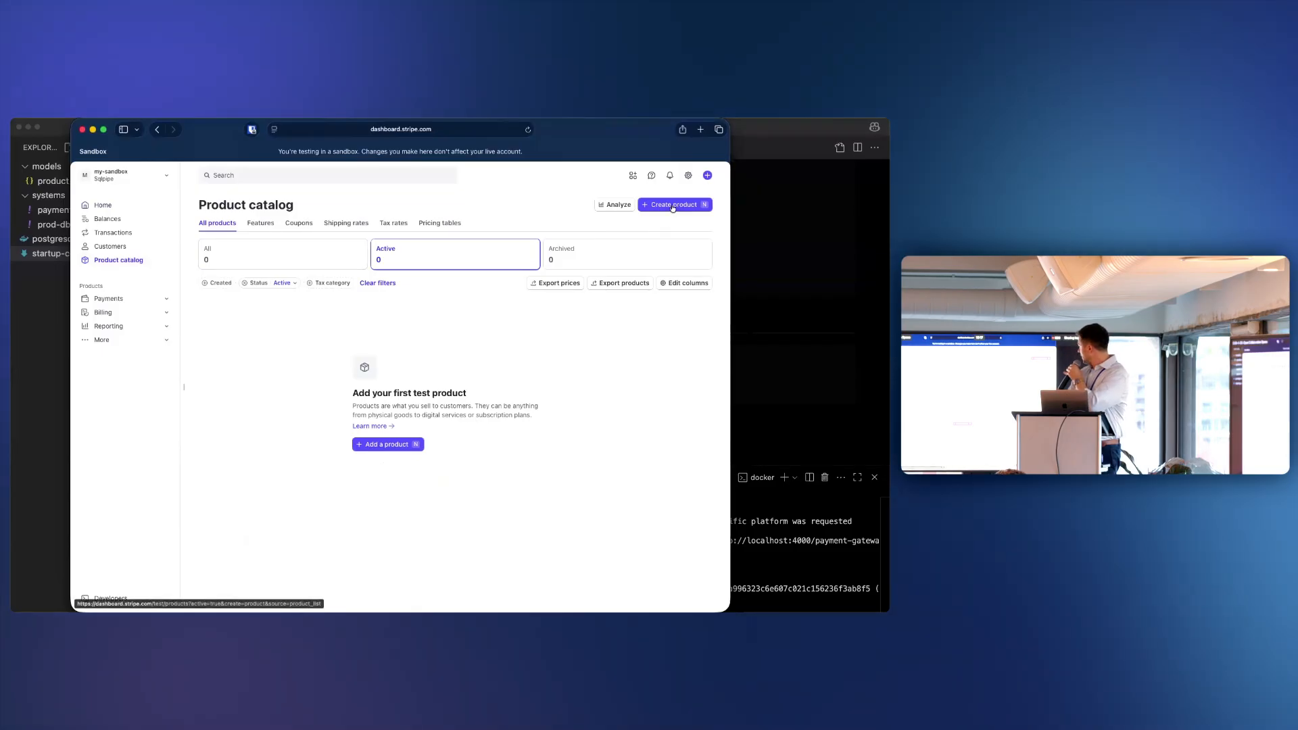
{"action": "left_click", "coordinate": [673, 204]}
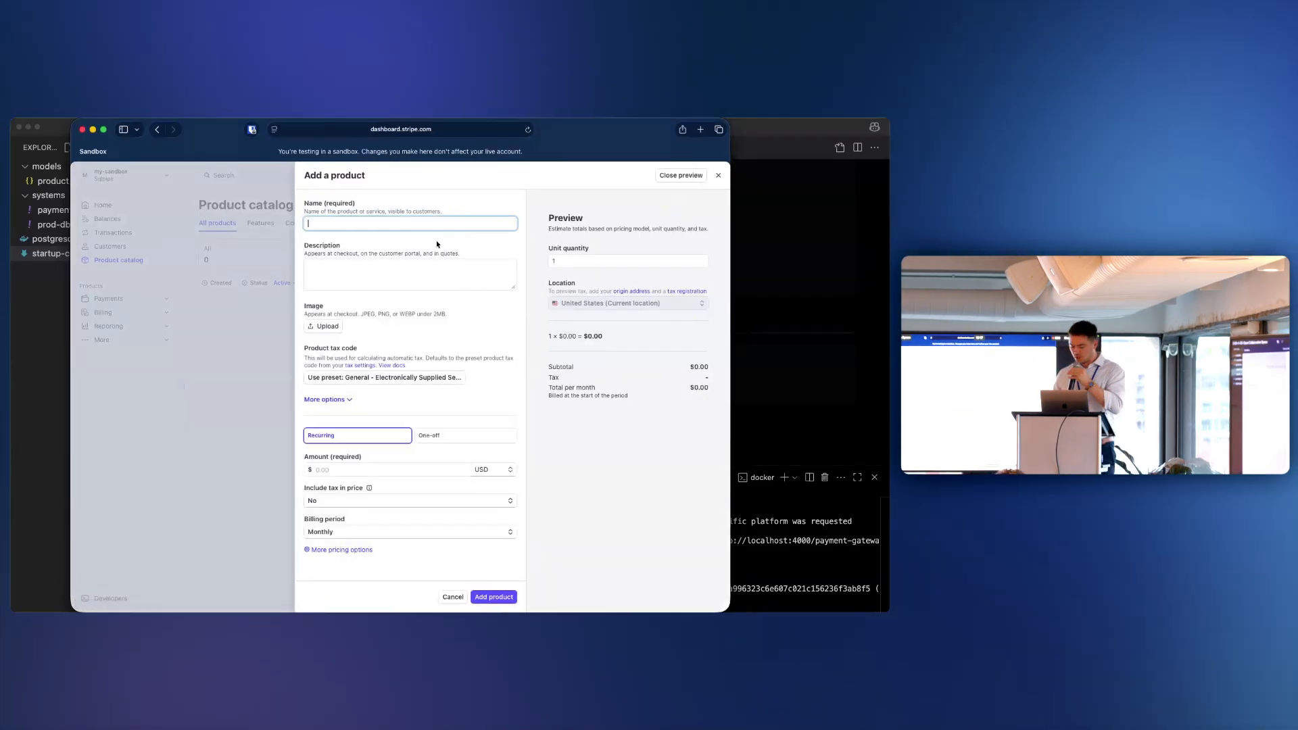
{"action": "type", "text": "Stripe dublin"}
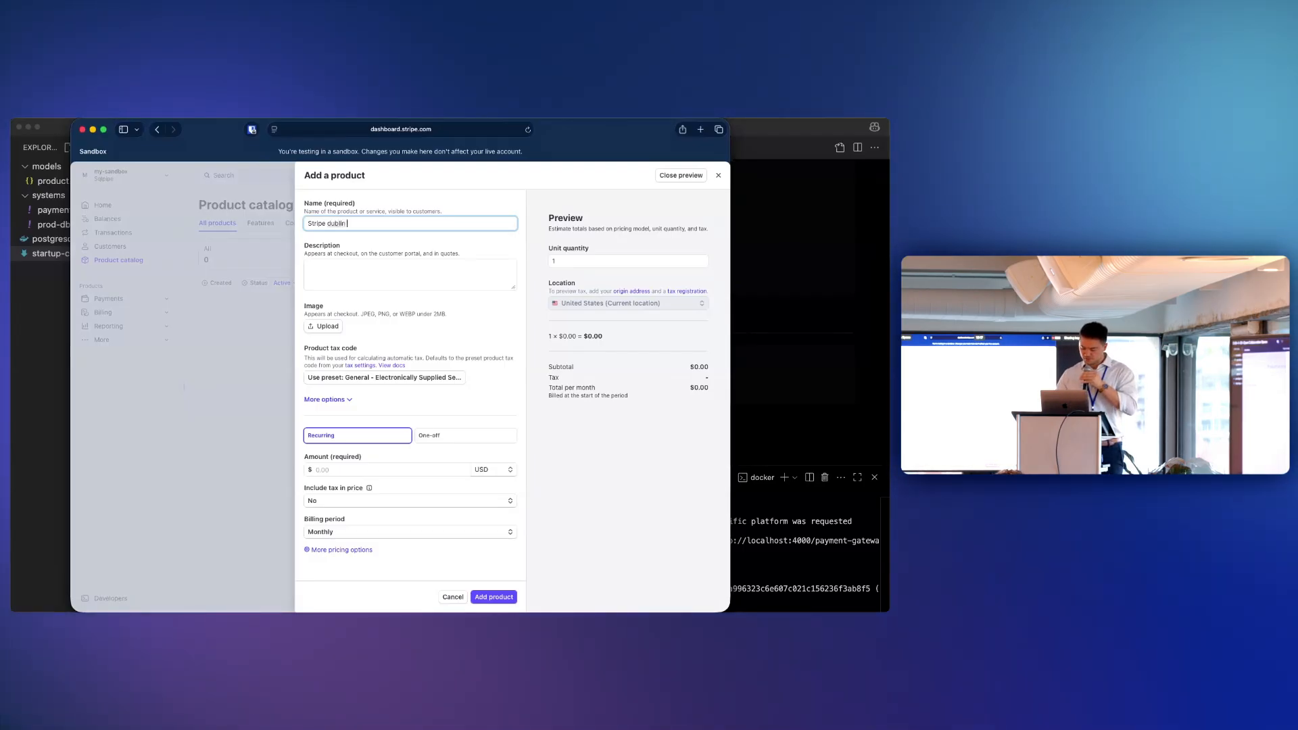
{"action": "type", "text": "ticket"}
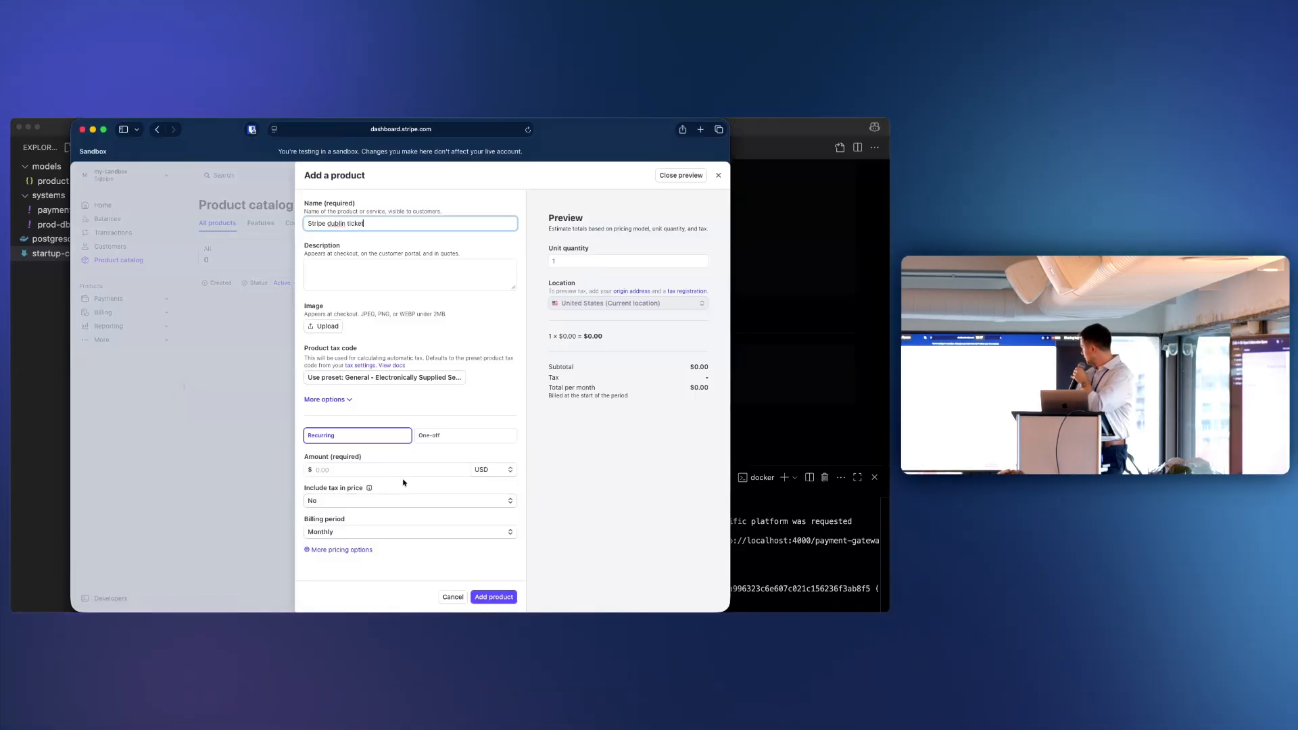
Step: Price it at 5.00 as a one-off charge and add the product
{"action": "type", "text": "5.00"}
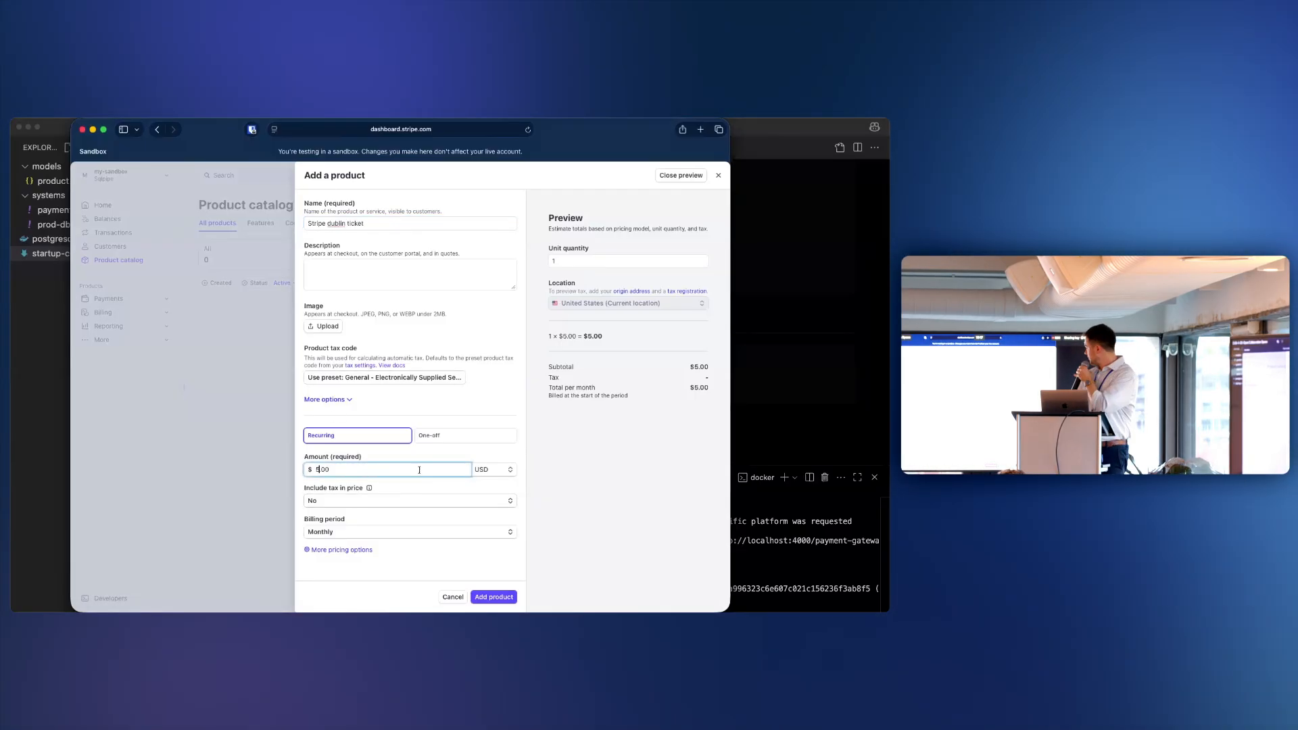
{"action": "left_click", "coordinate": [465, 436]}
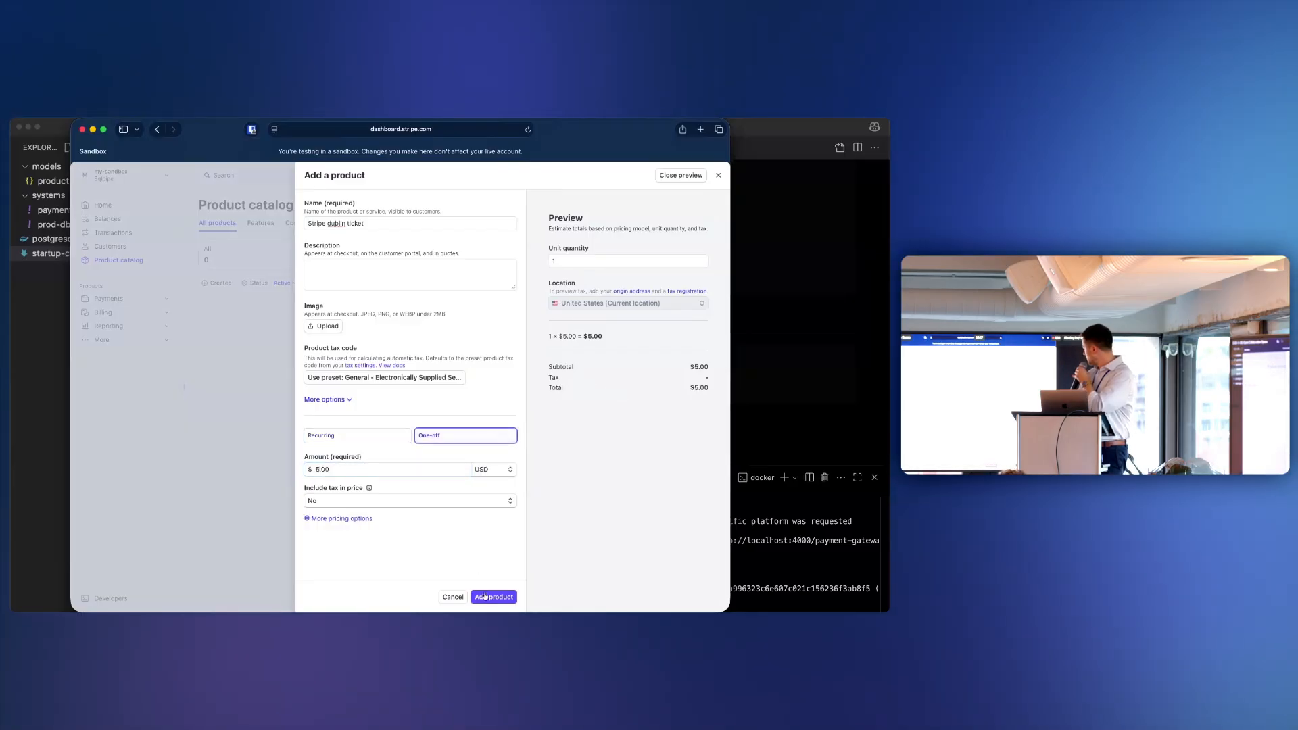
{"action": "left_click", "coordinate": [494, 598]}
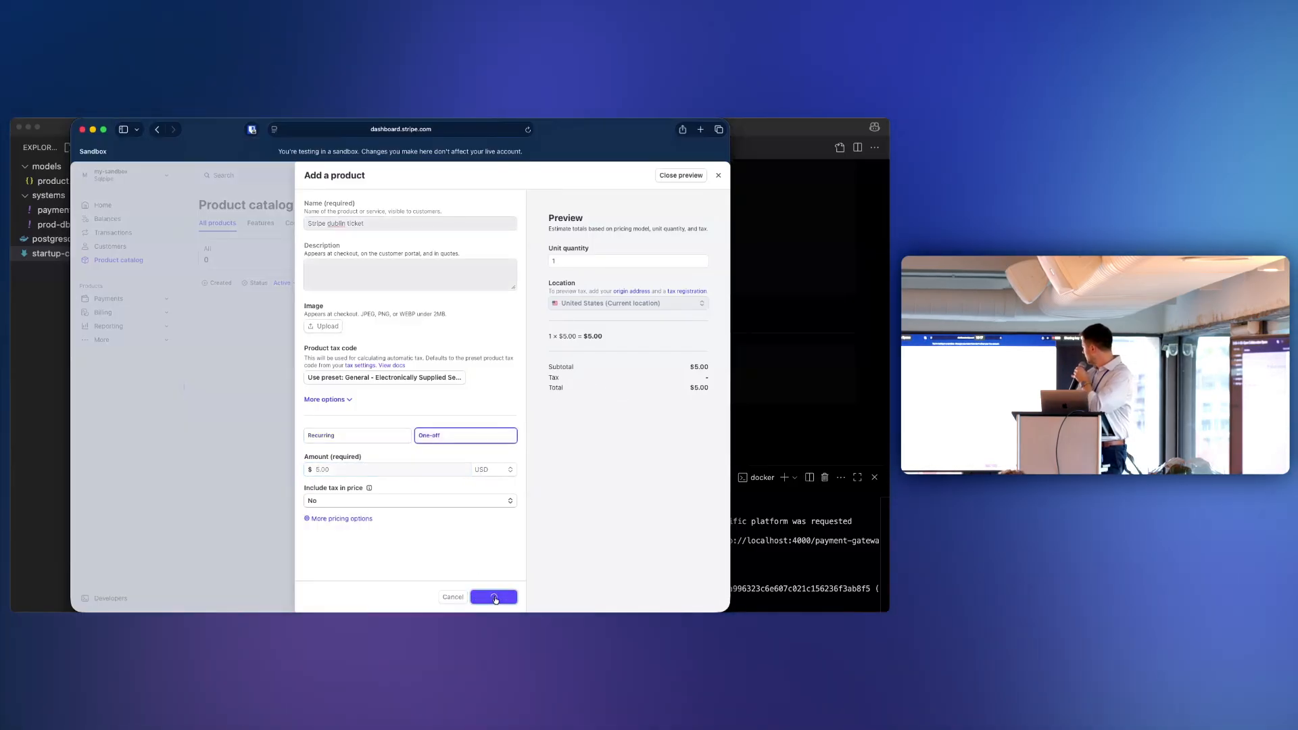
{"action": "left_click", "coordinate": [494, 598]}
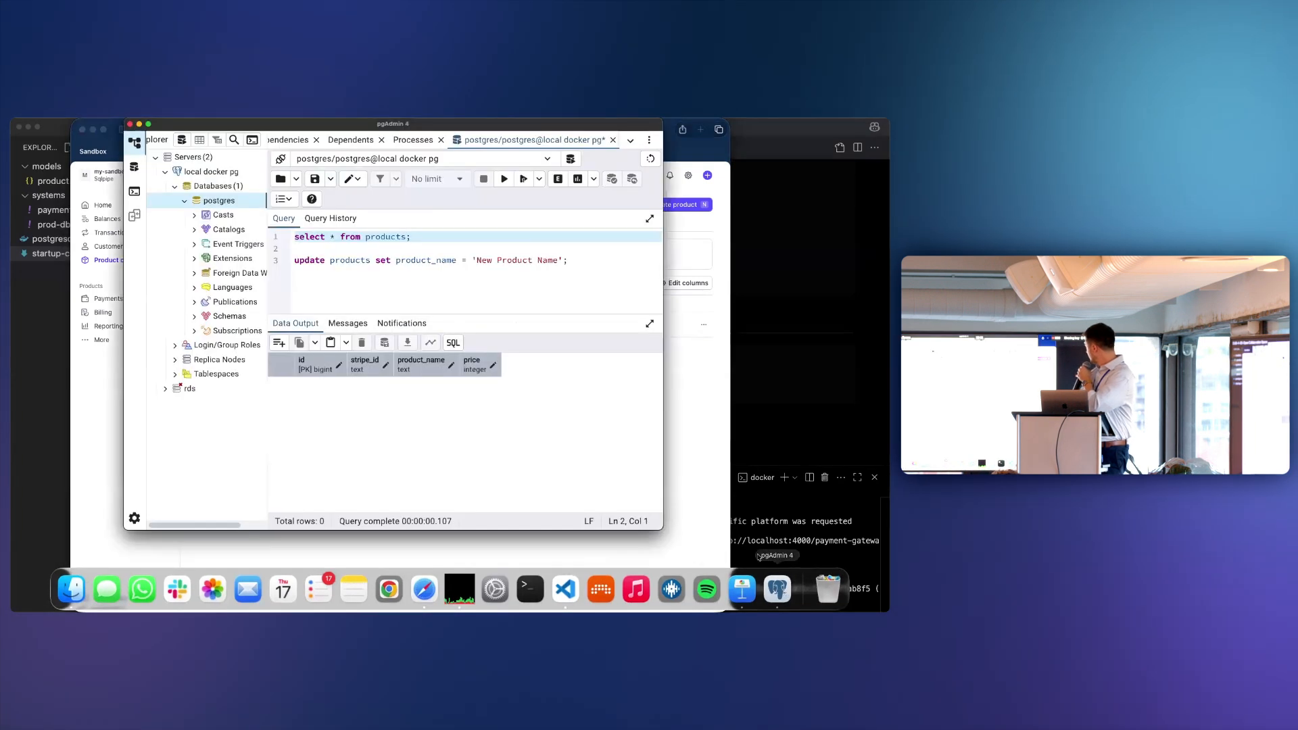
{"action": "mouse_move", "coordinate": [503, 179]}
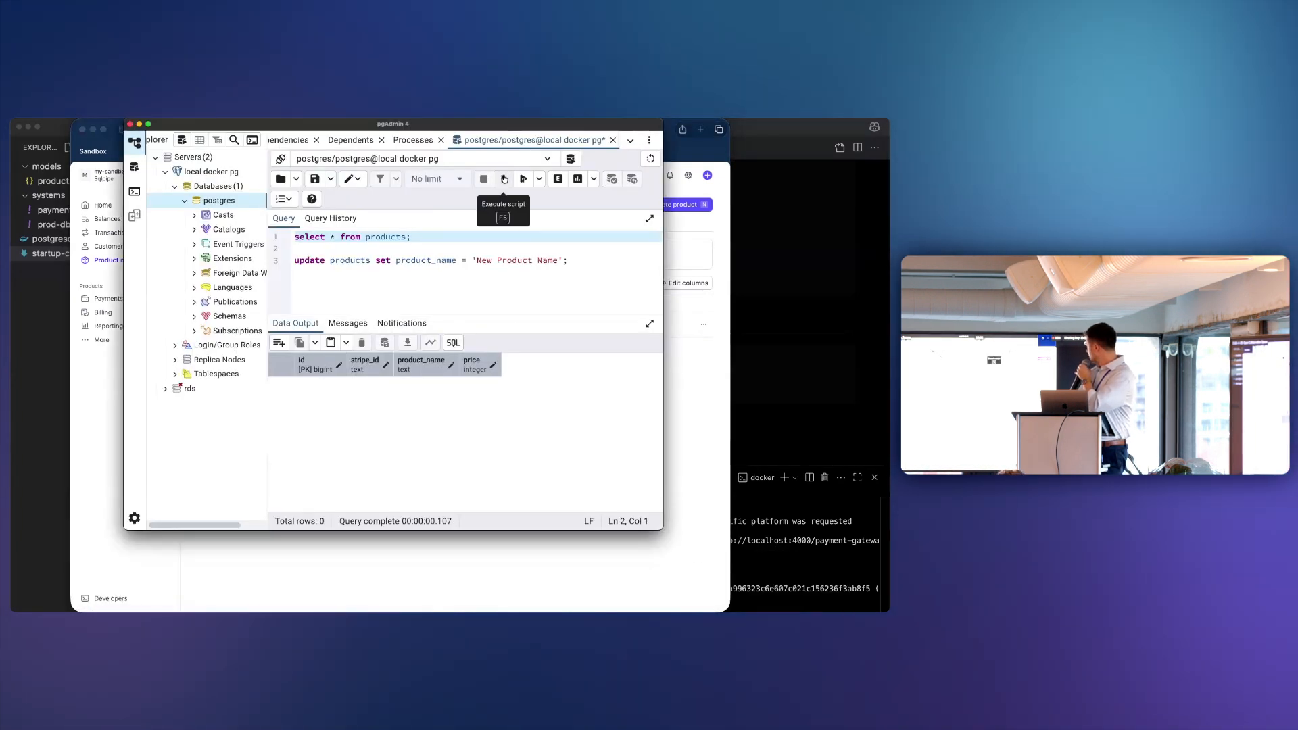
Step: Rerun select * from products to check whether the Stripe product synced
{"action": "left_click", "coordinate": [504, 179]}
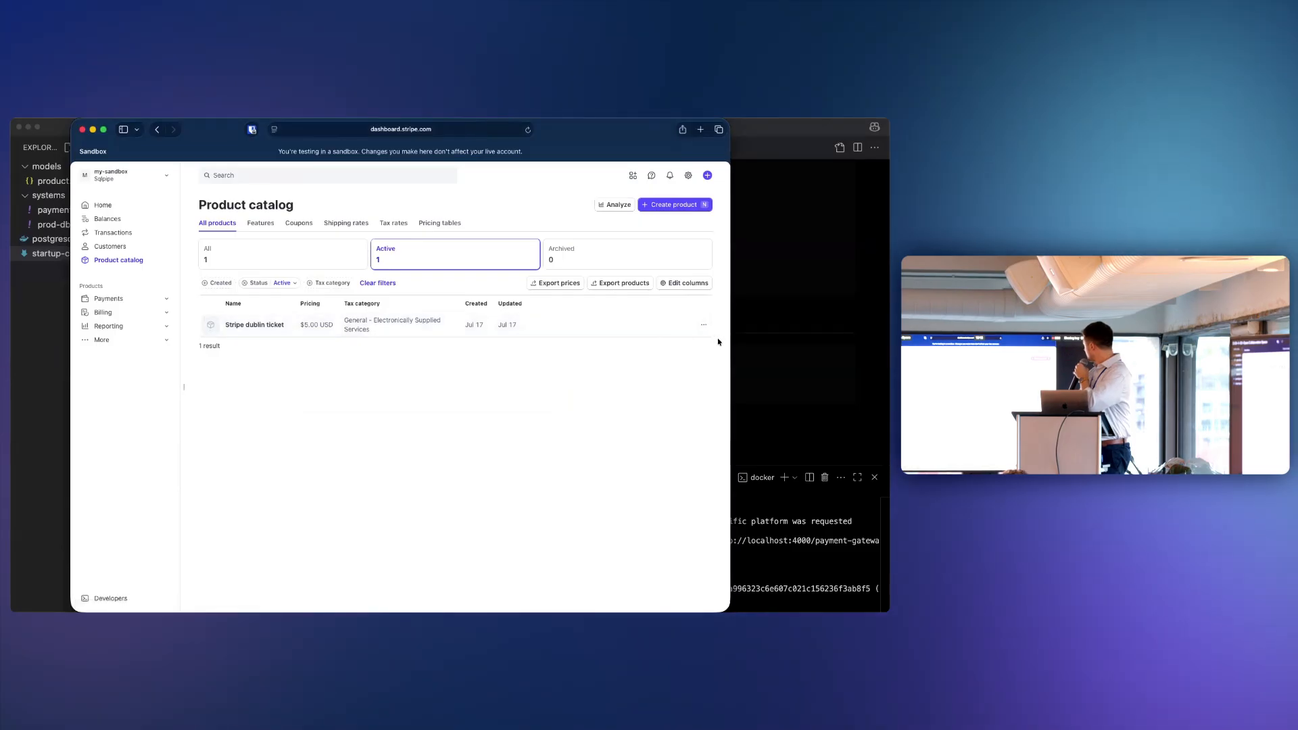
Step: Add a $2.00 monthly recurring price to the Stripe dublin ticket product
{"action": "left_click", "coordinate": [703, 324]}
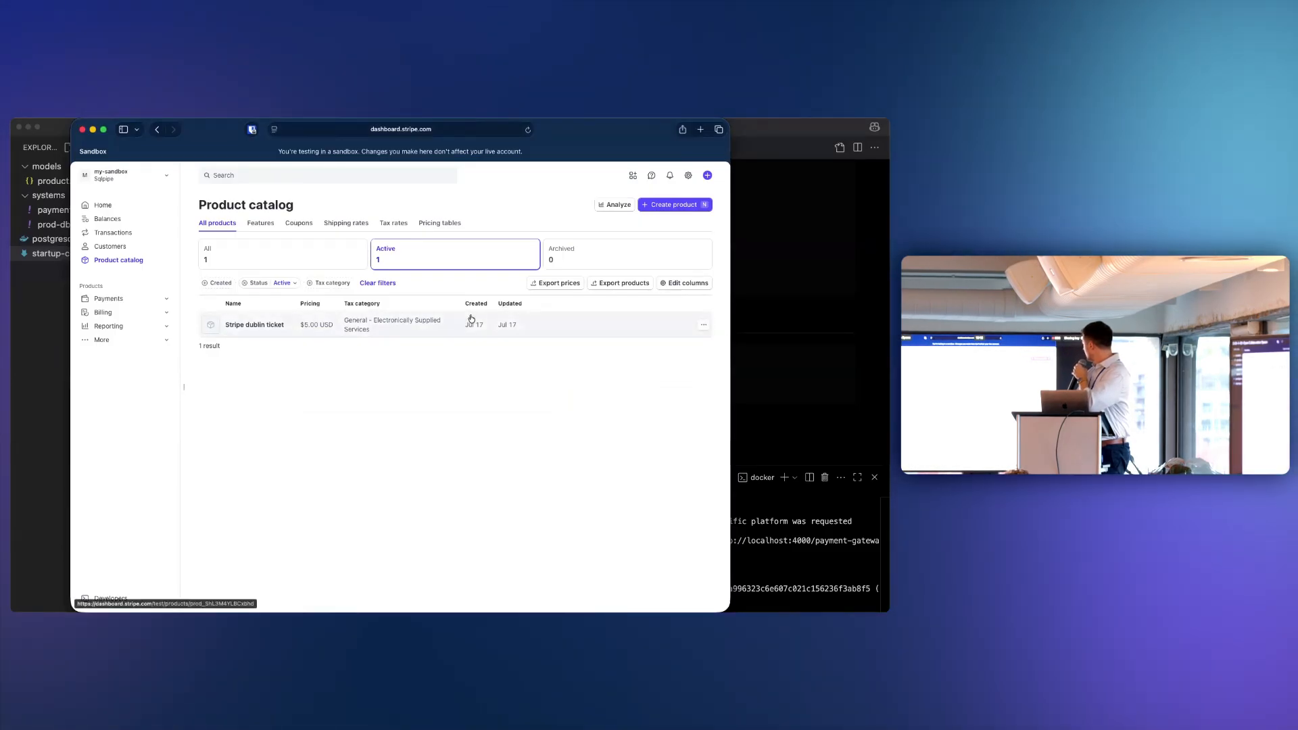
{"action": "left_click", "coordinate": [254, 325]}
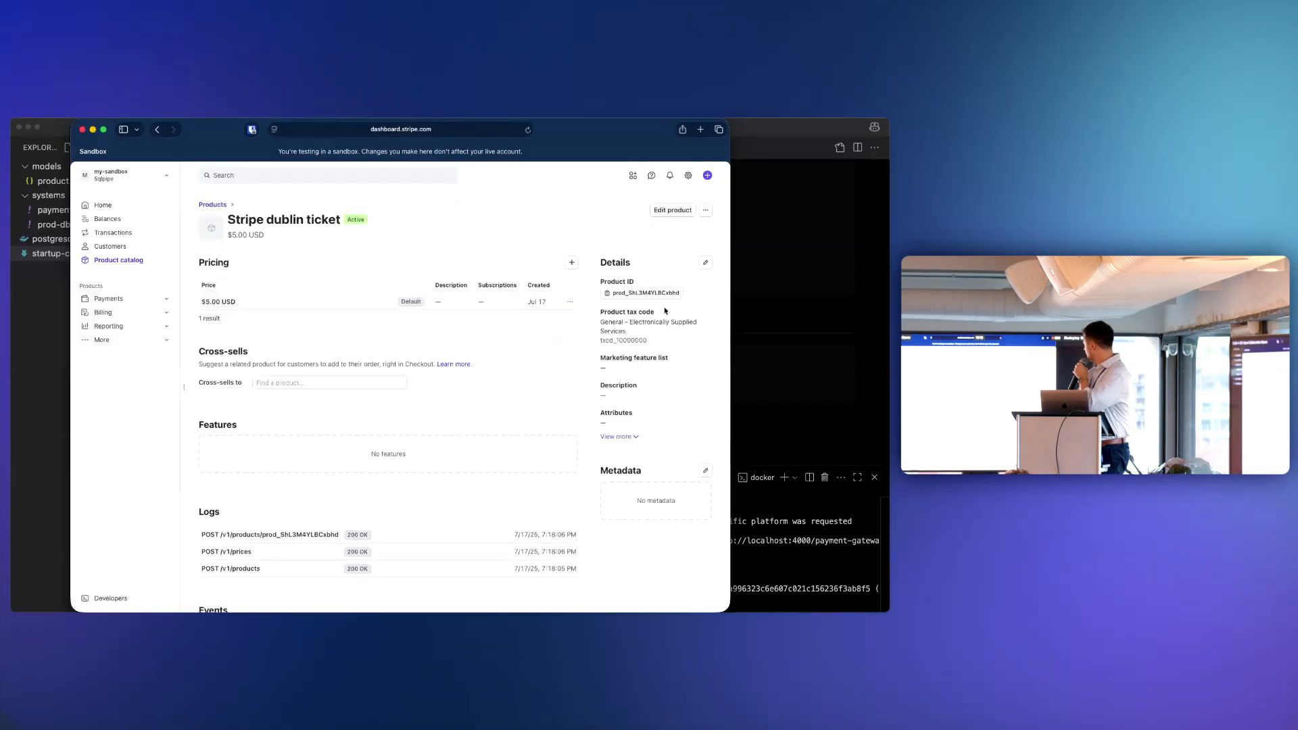
{"action": "left_click", "coordinate": [571, 262]}
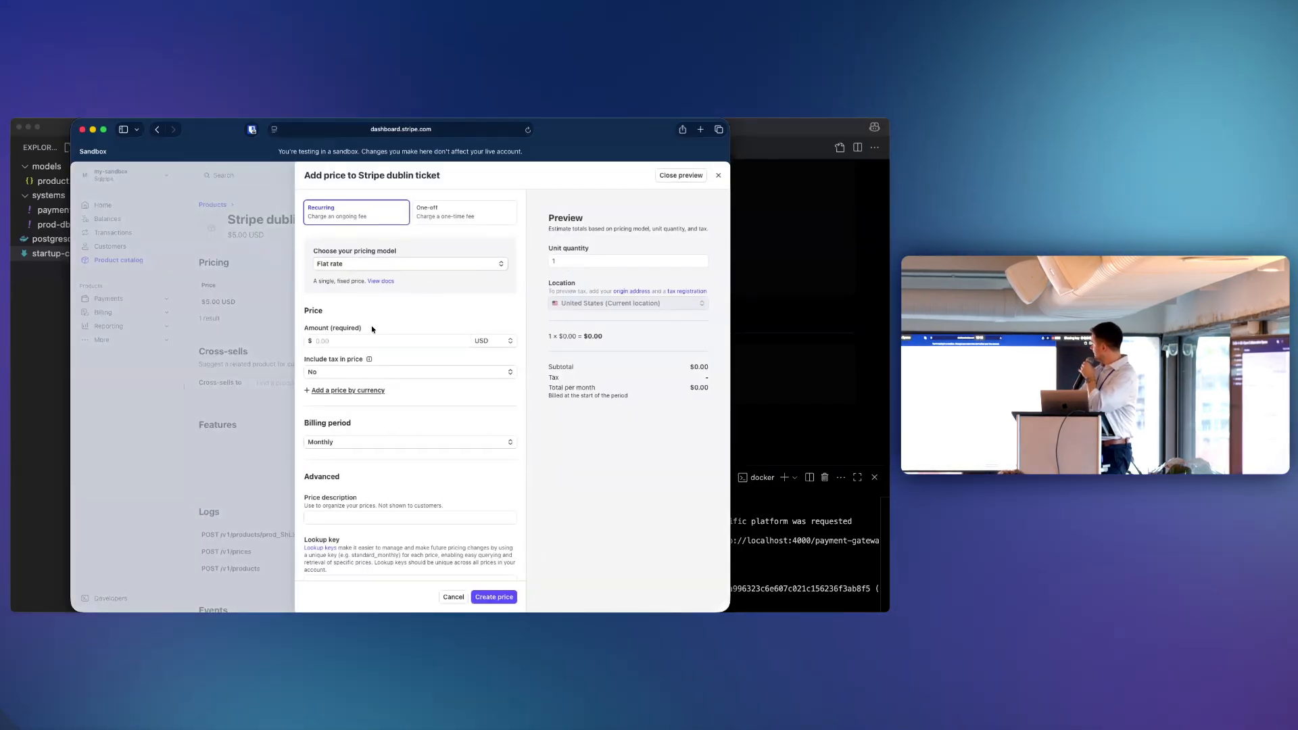
{"action": "left_click", "coordinate": [387, 340]}
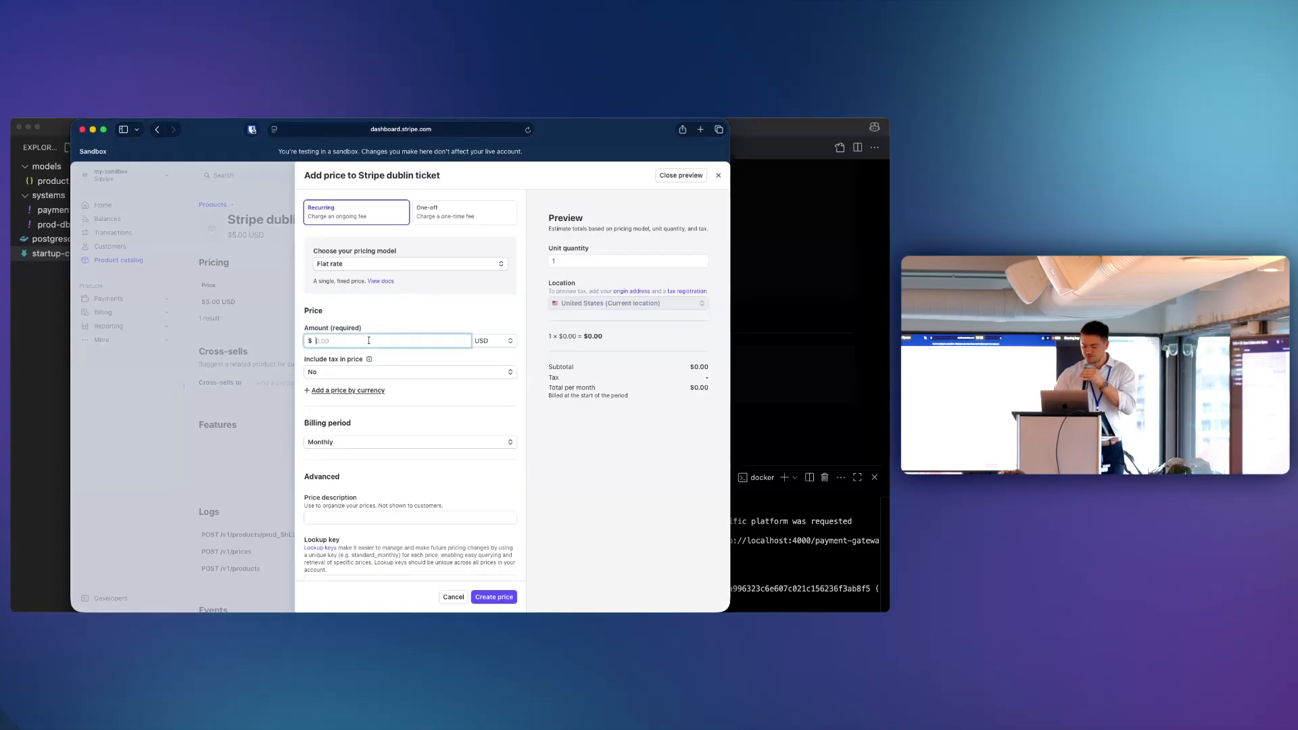
{"action": "type", "text": "2.00"}
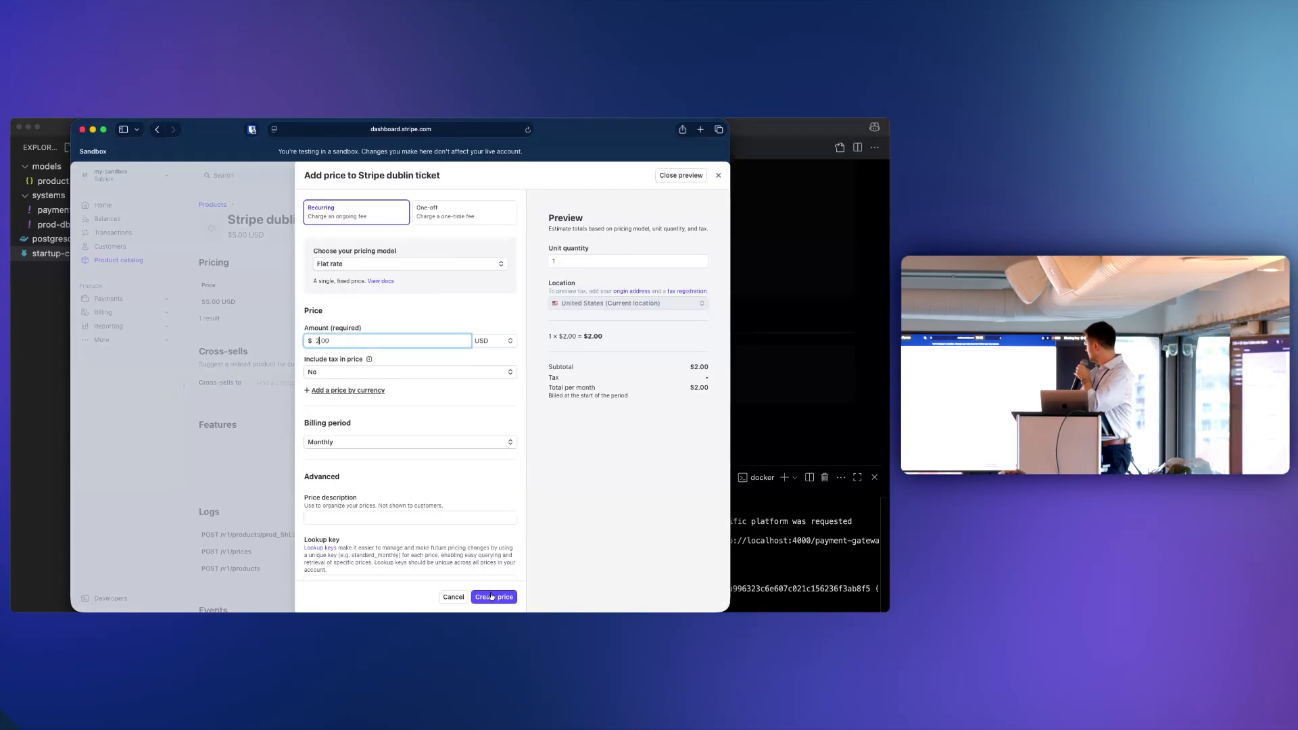
{"action": "left_click", "coordinate": [494, 598]}
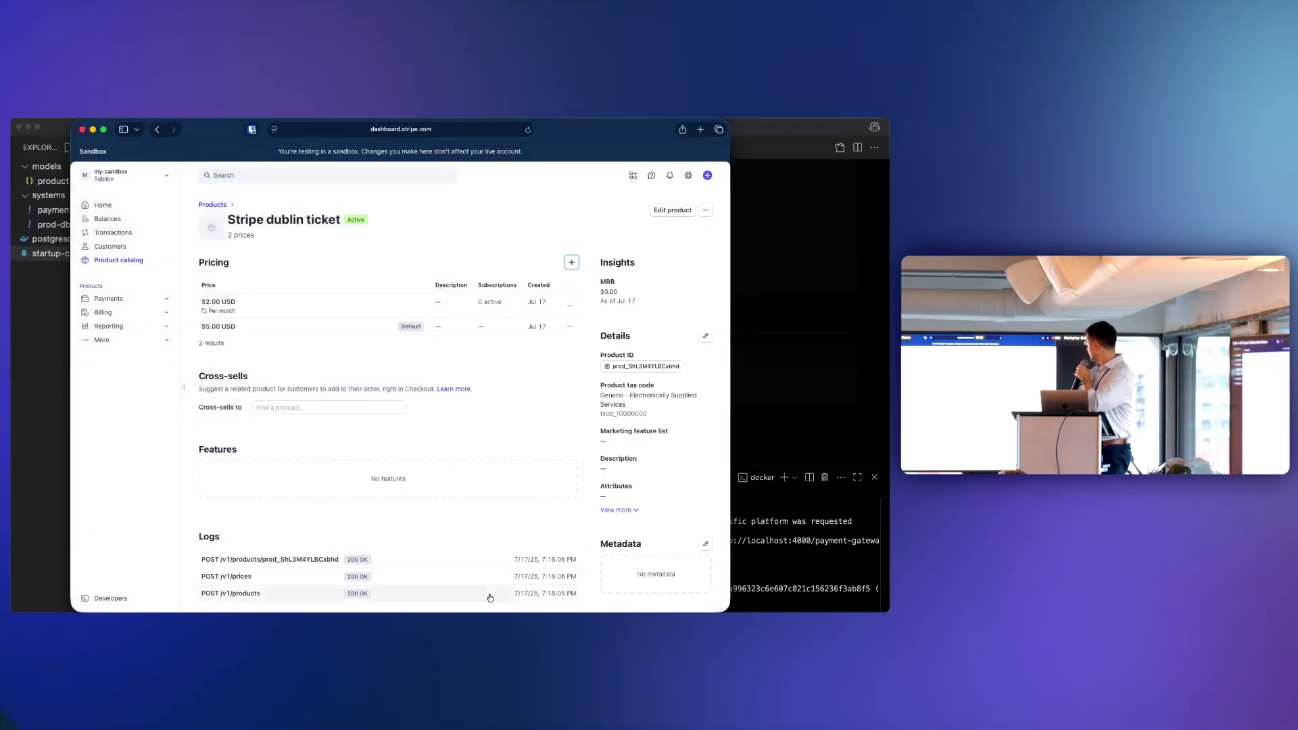
{"action": "mouse_move", "coordinate": [671, 590]}
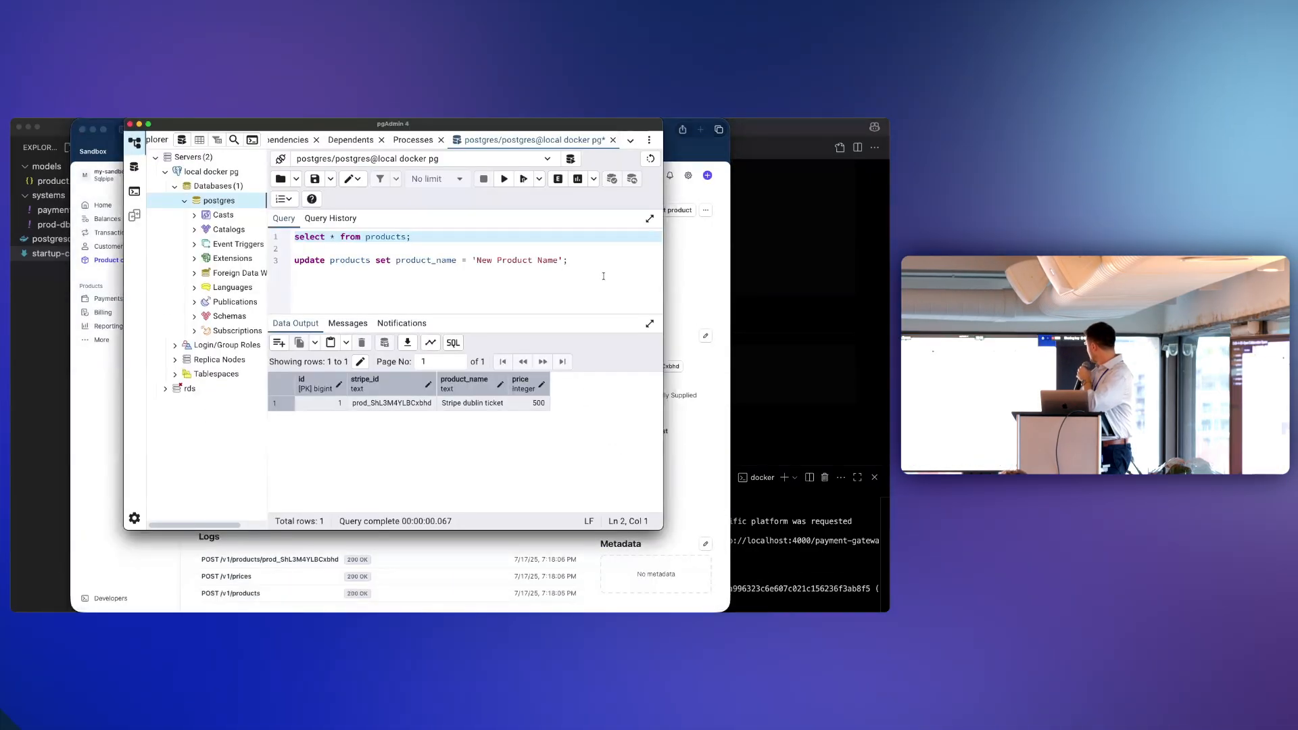
Step: Rerun the products select to show price 200, then run the name update statement
{"action": "left_click", "coordinate": [503, 178]}
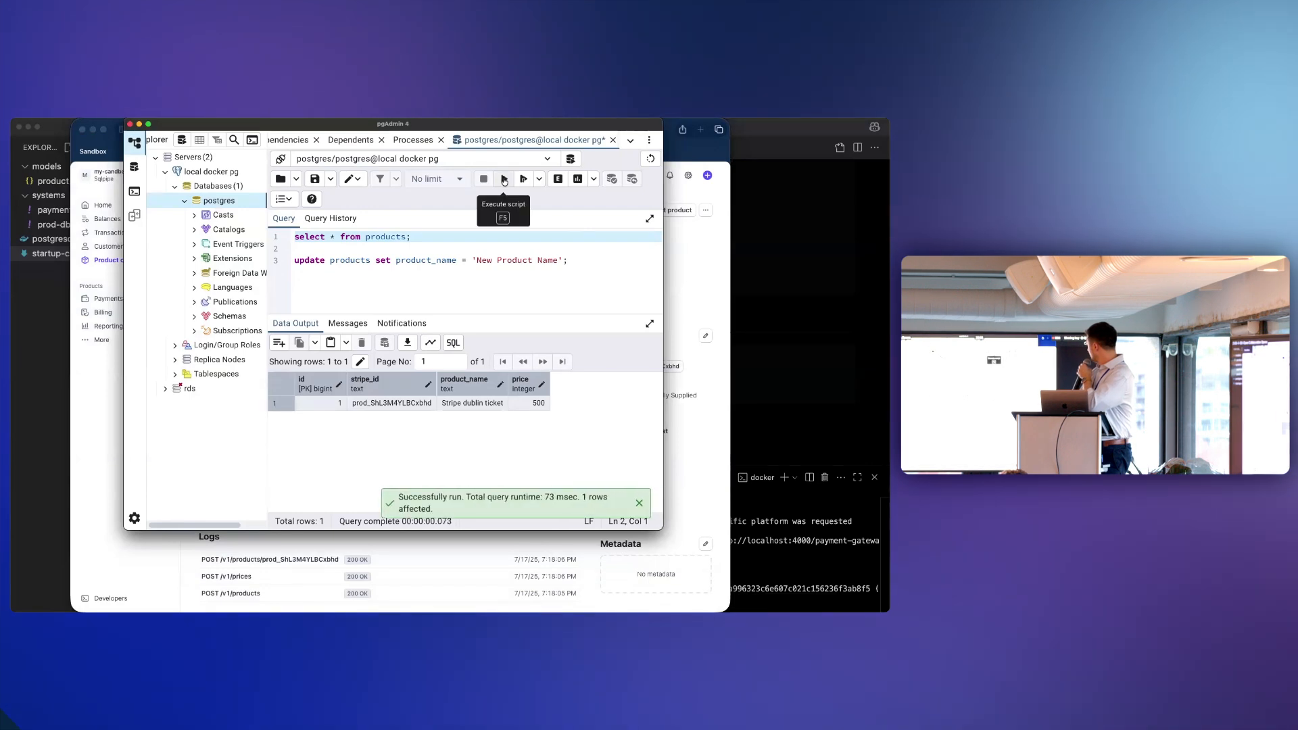
{"action": "left_click", "coordinate": [505, 178]}
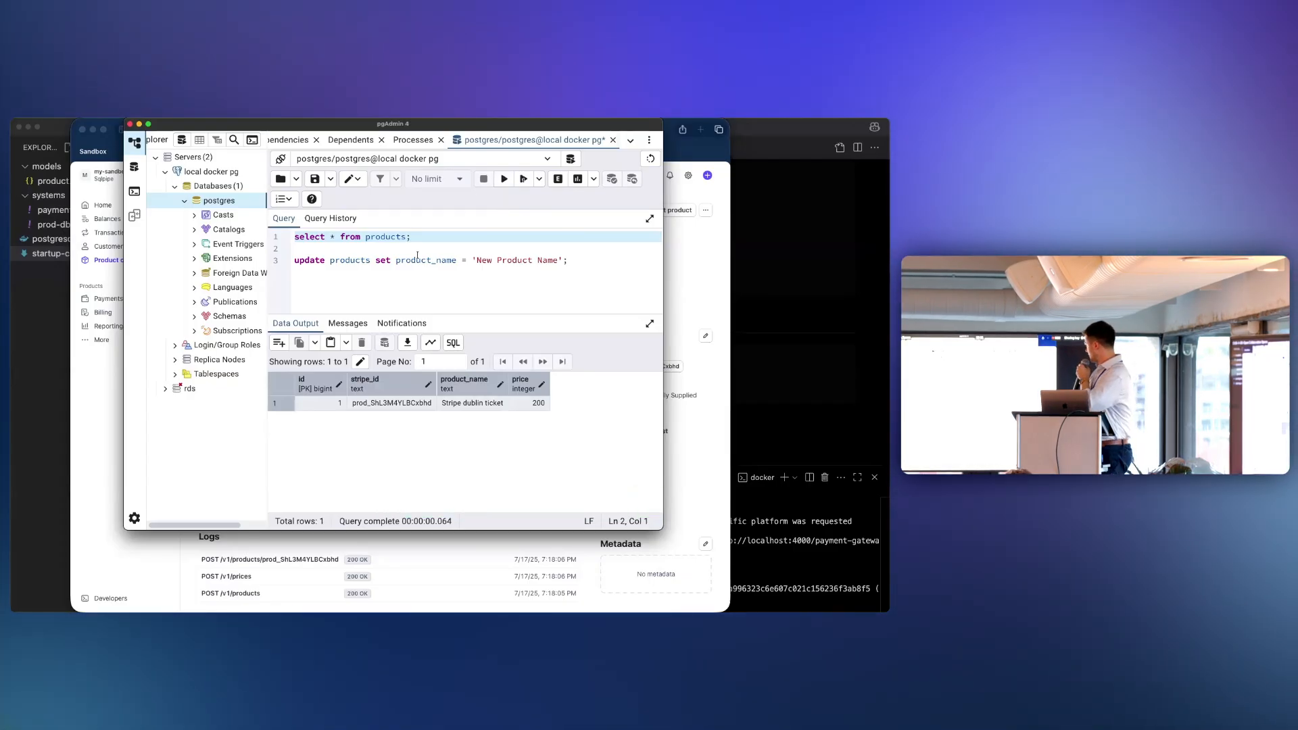
{"action": "left_click", "coordinate": [568, 261]}
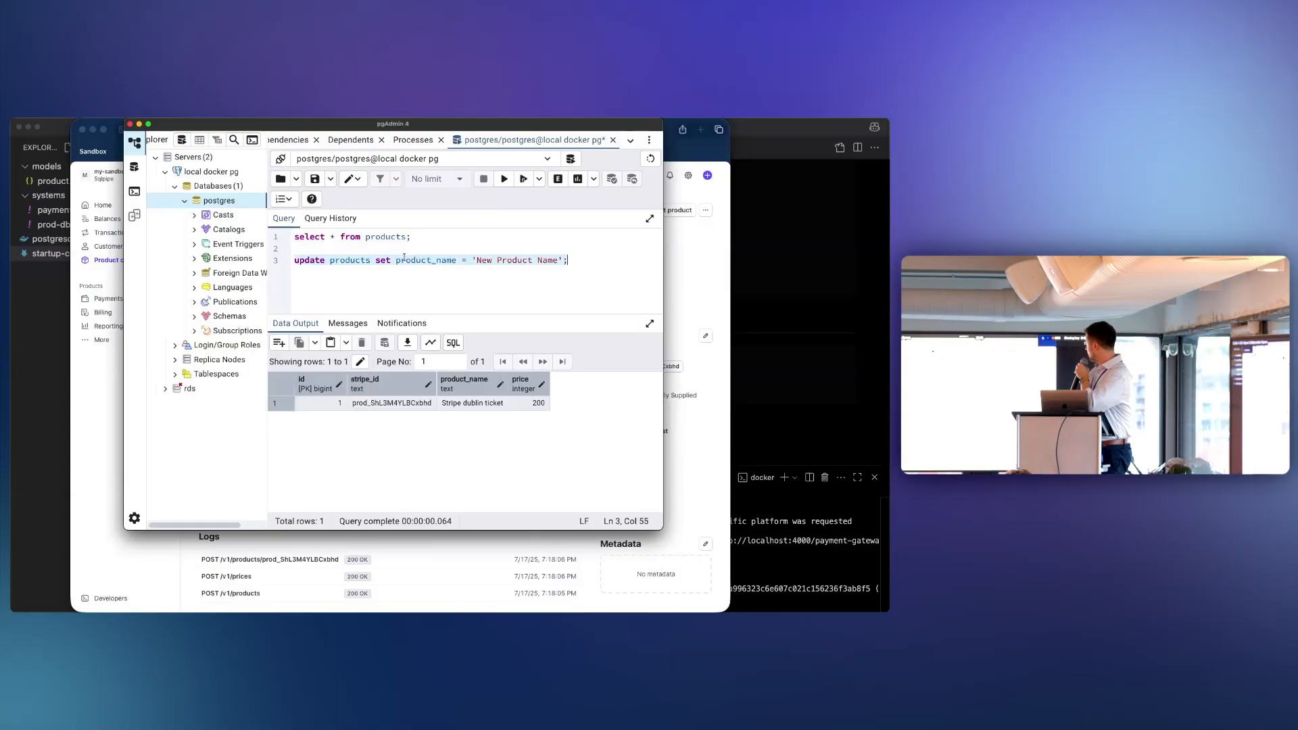
{"action": "left_click", "coordinate": [503, 178]}
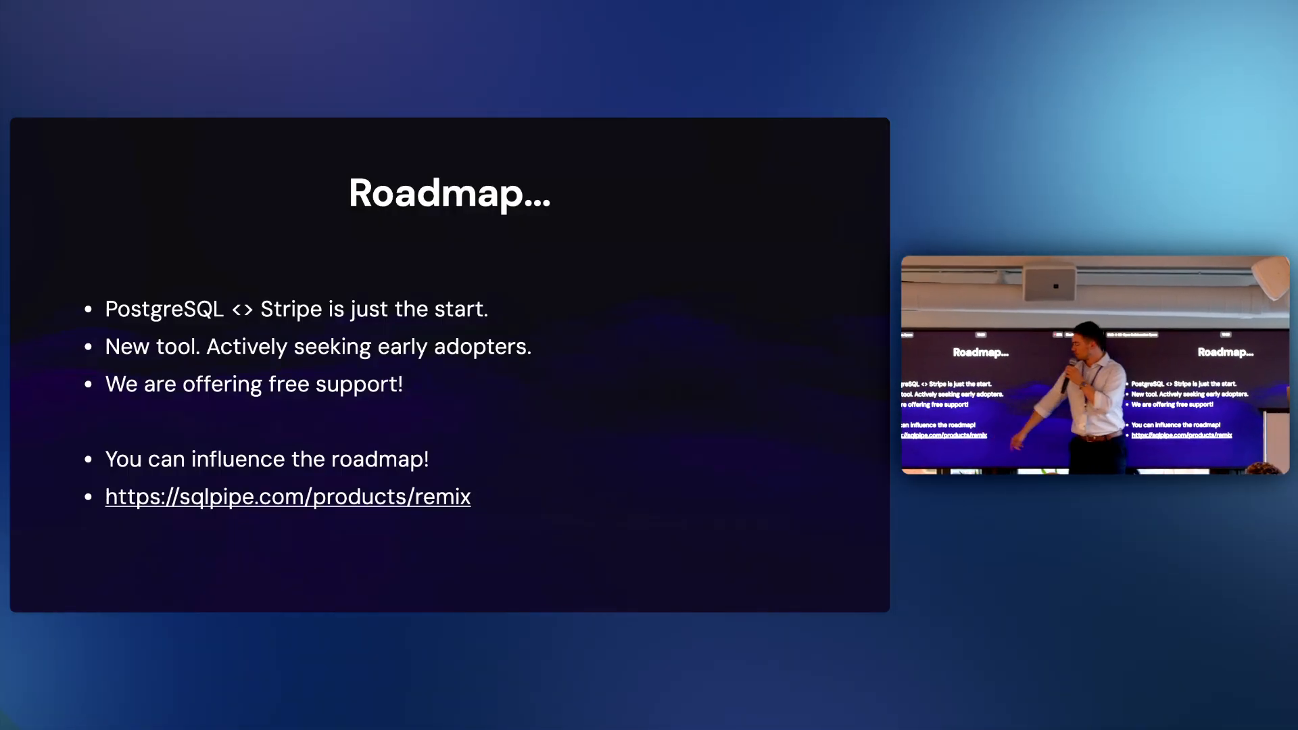
Step: Advance from the Roadmap slide to the Contact me slide
{"action": "key", "text": "Right"}
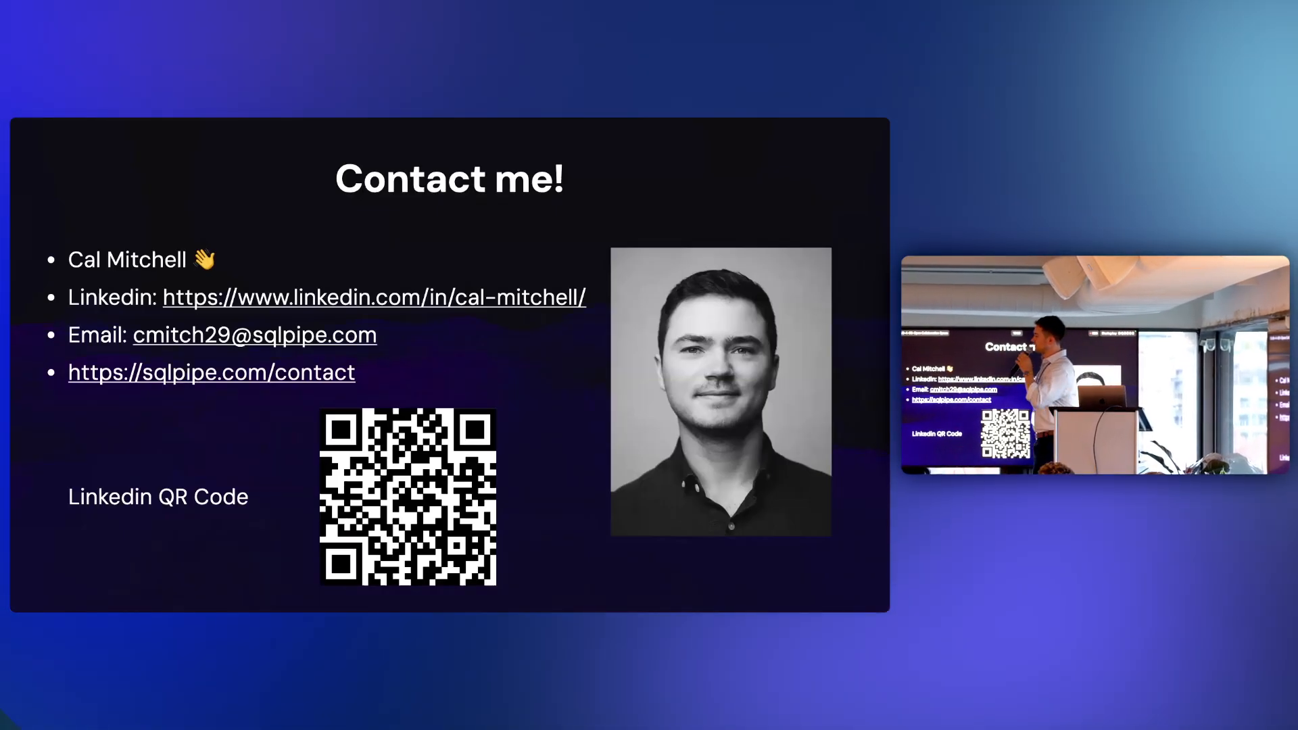